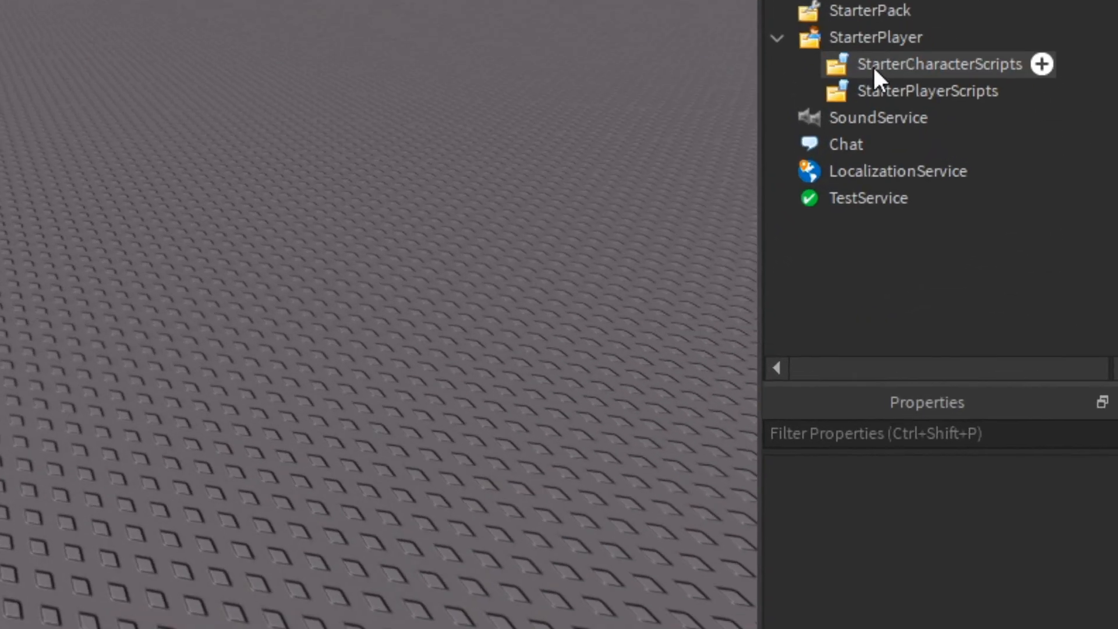
Insert a new LocalScript into StarterCharacterScripts from its right-click menu
{"action": "right_click", "coordinate": [938, 63]}
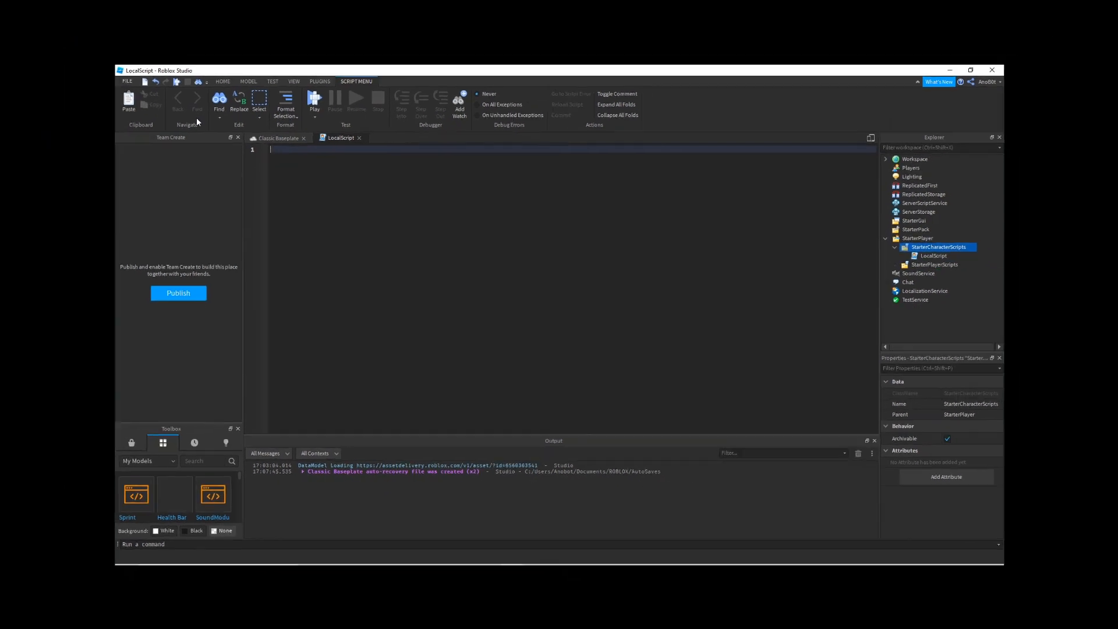
Declare cas as ContextActionService and humanoid via WaitForChild("Humanoid", 3)
{"action": "type", "text": "local cas"}
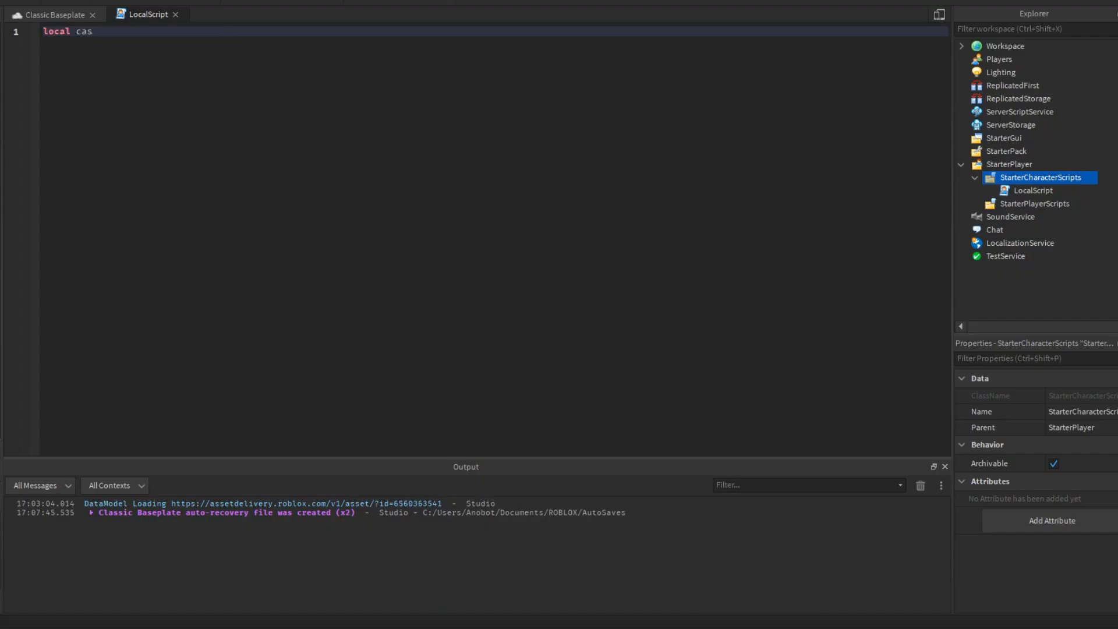
{"action": "type", "text": "= game:GetService(\"ContextActionService\")"}
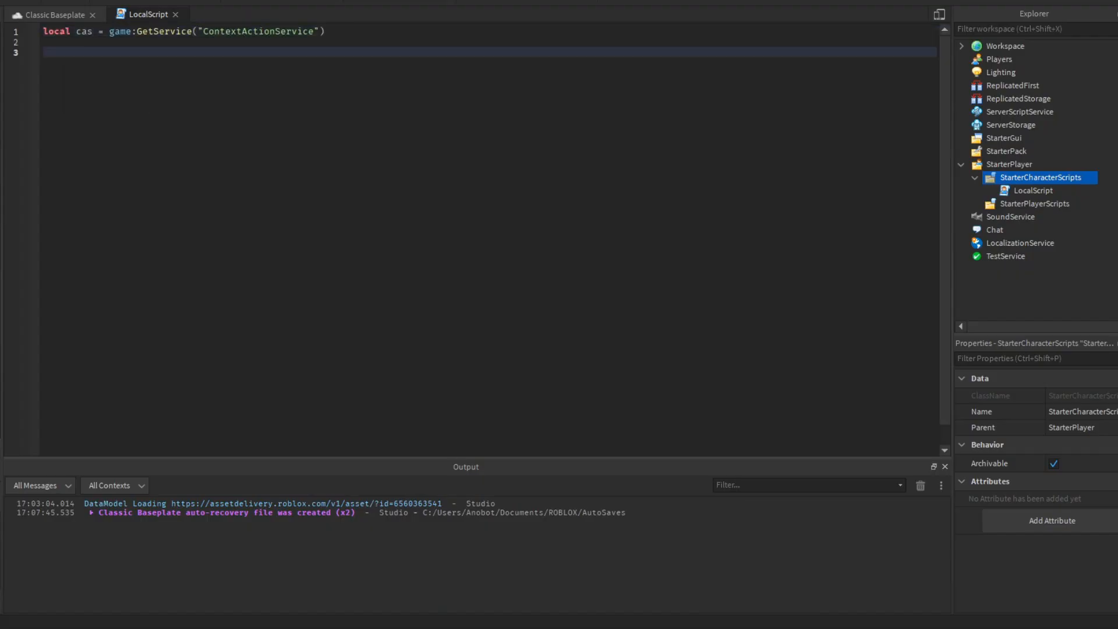
{"action": "type", "text": "local humanoid = script.Parent:"}
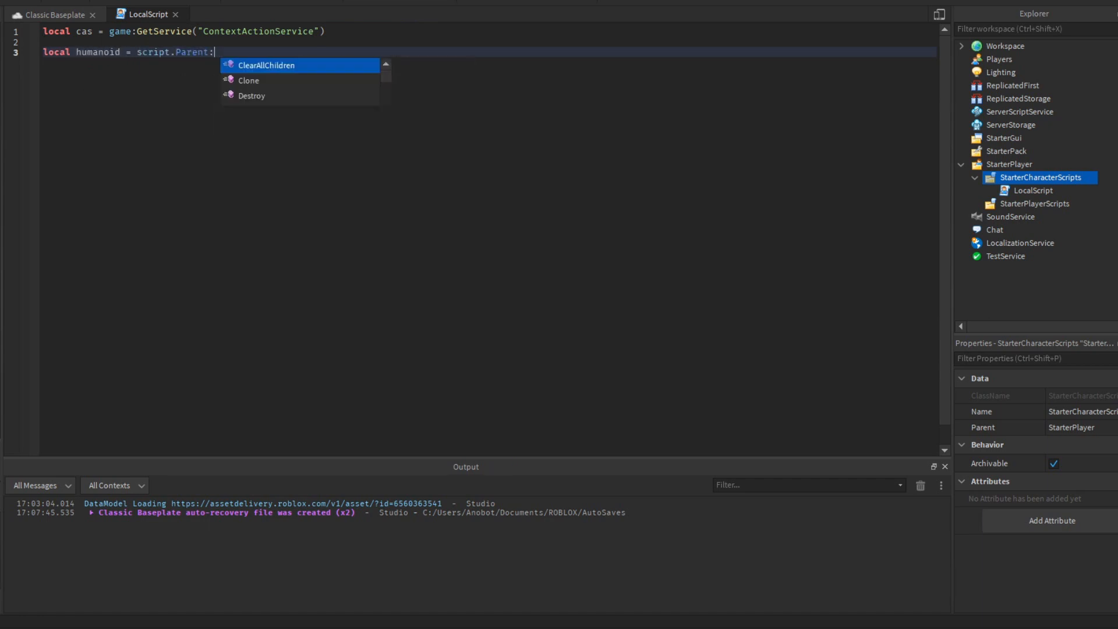
{"action": "type", "text": "WaitForChild(\"Humanoid\","}
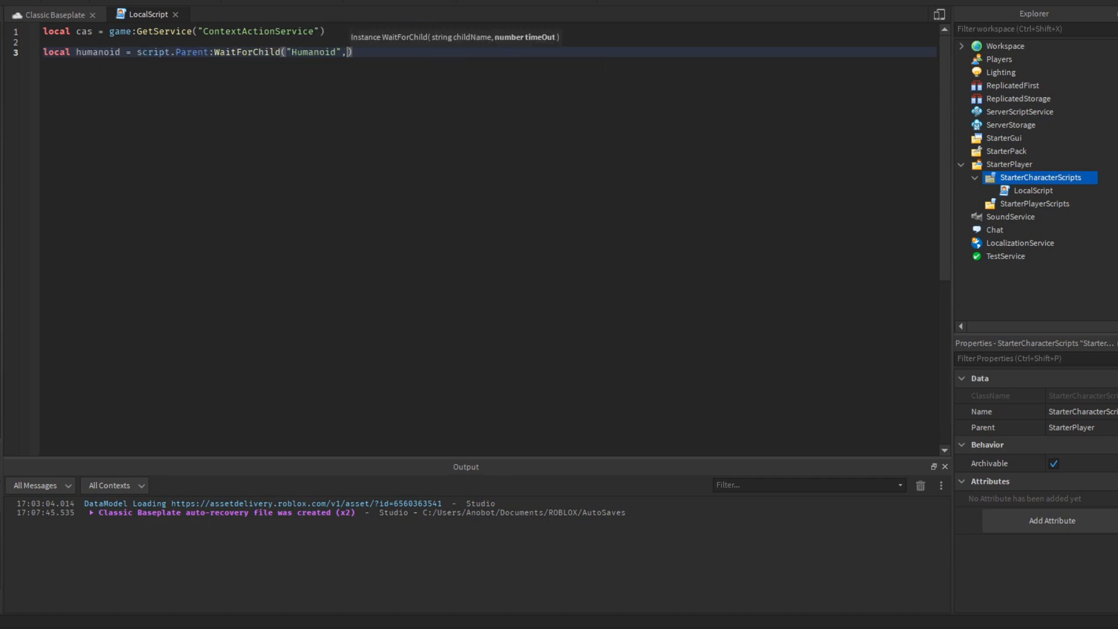
{"action": "type", "text": "3)"}
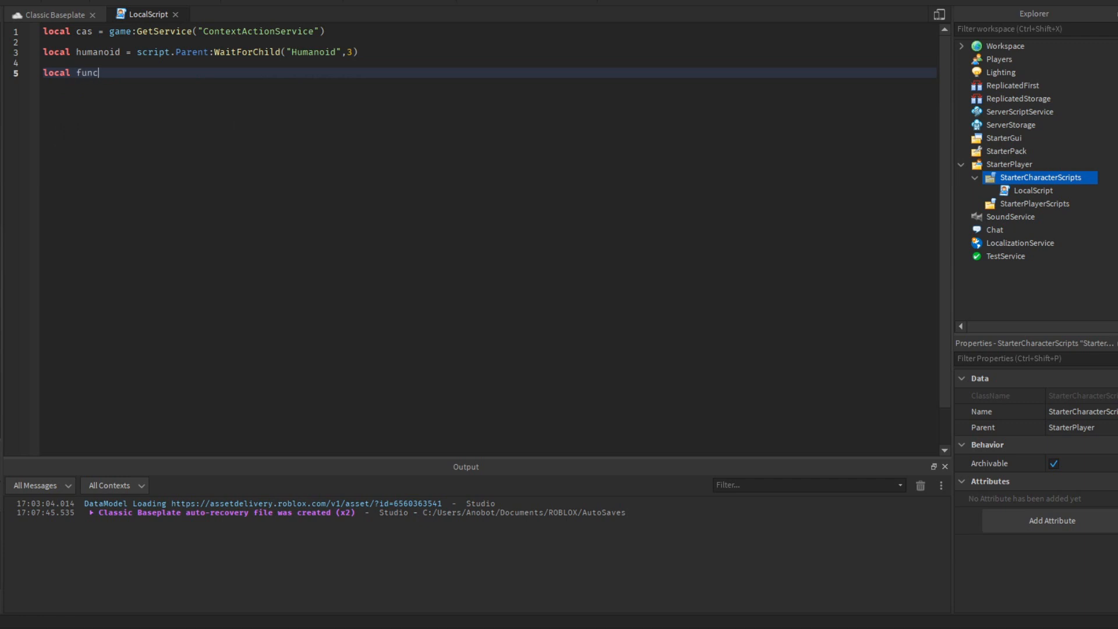
Write sprint(Type) tripling WalkSpeed on "Begin" and restoring it to 16 on "Ended"
{"action": "type", "text": "tion sprint"}
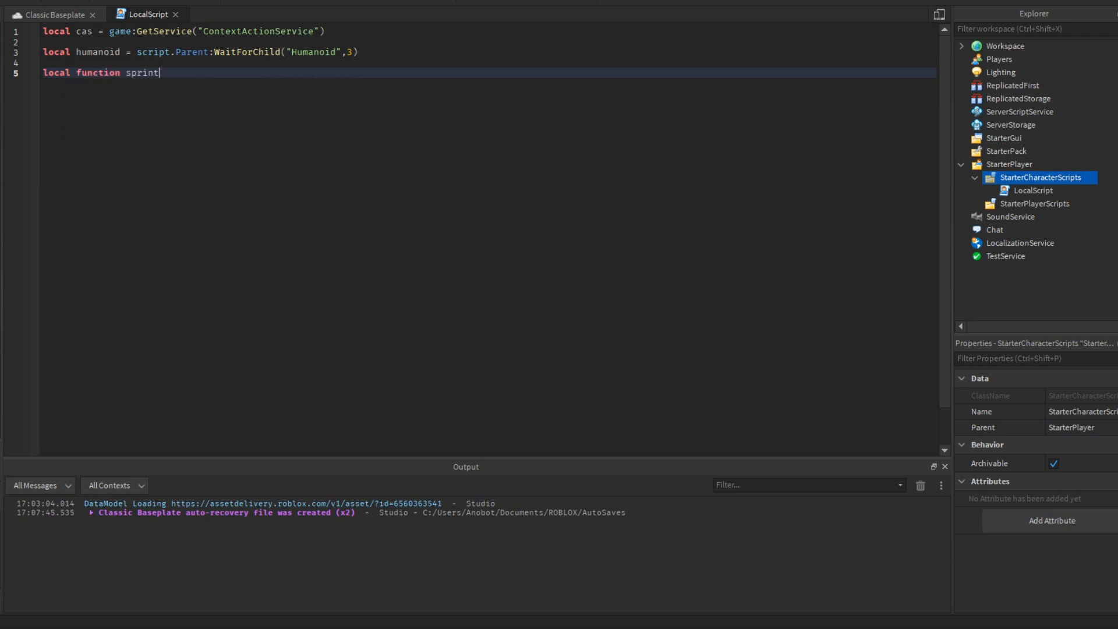
{"action": "type", "text": "(Typer)"}
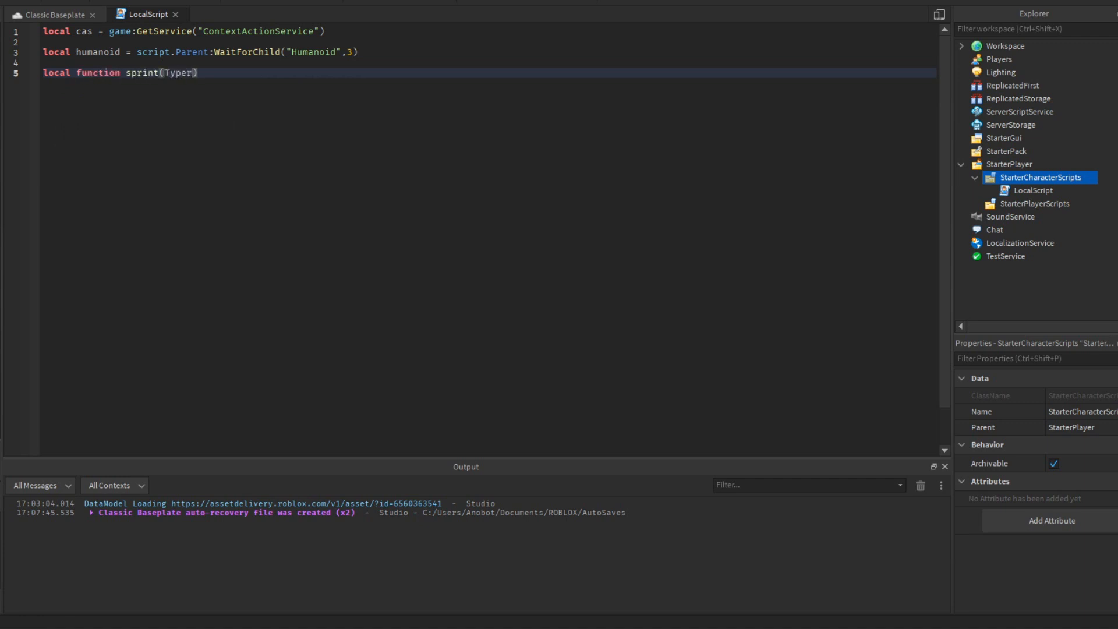
{"action": "key", "text": "Enter"}
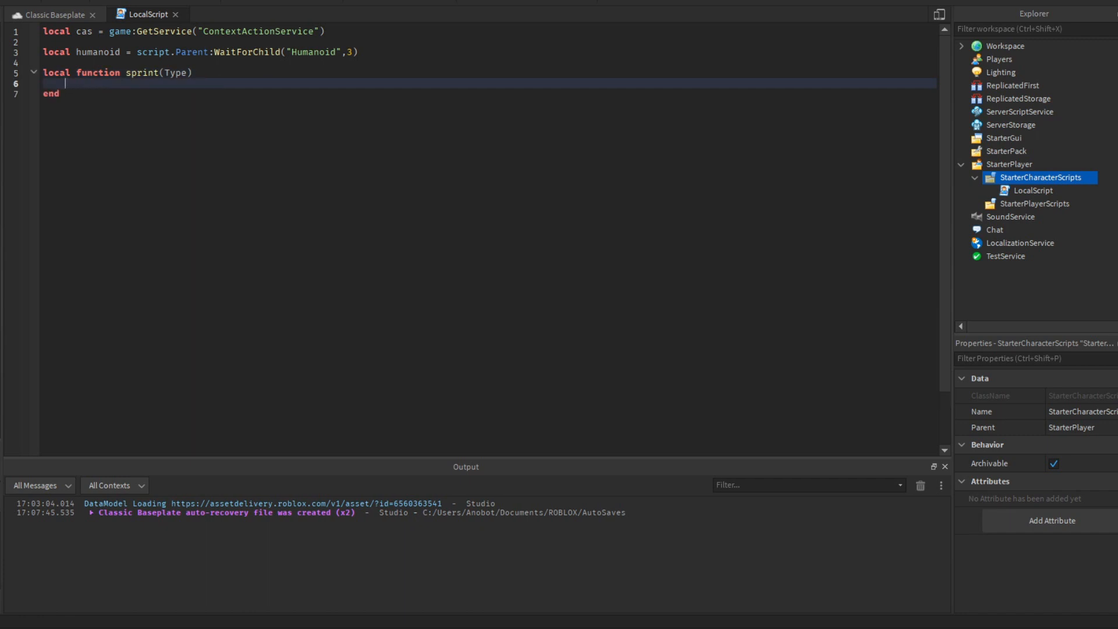
{"action": "type", "text": "if Type == \"Begin\" then"}
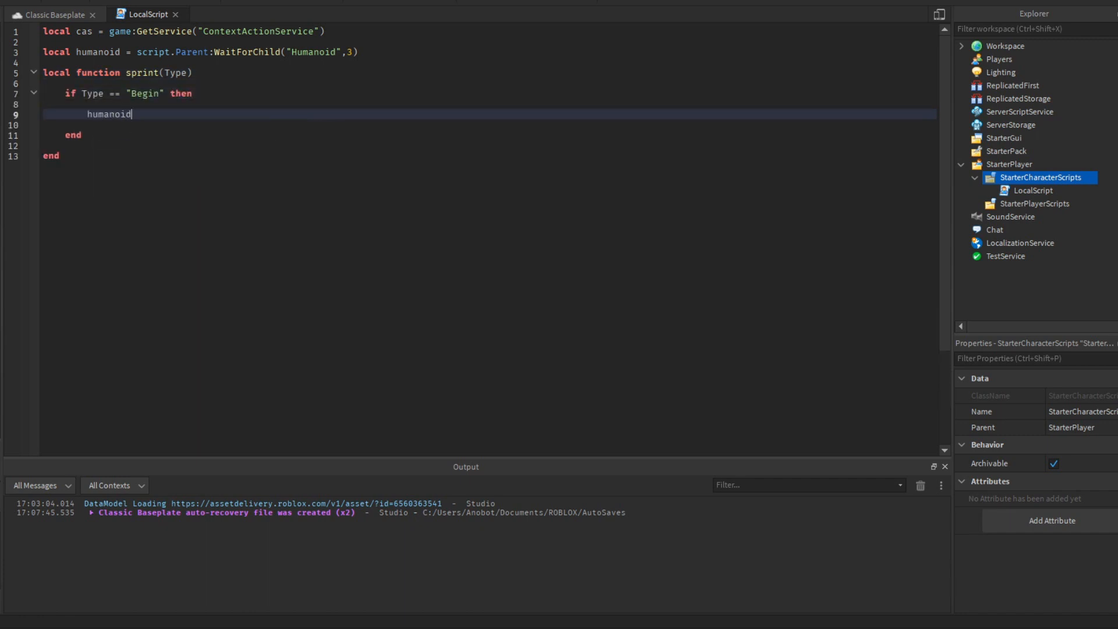
{"action": "type", "text": ".WalkSpeed *= 3"}
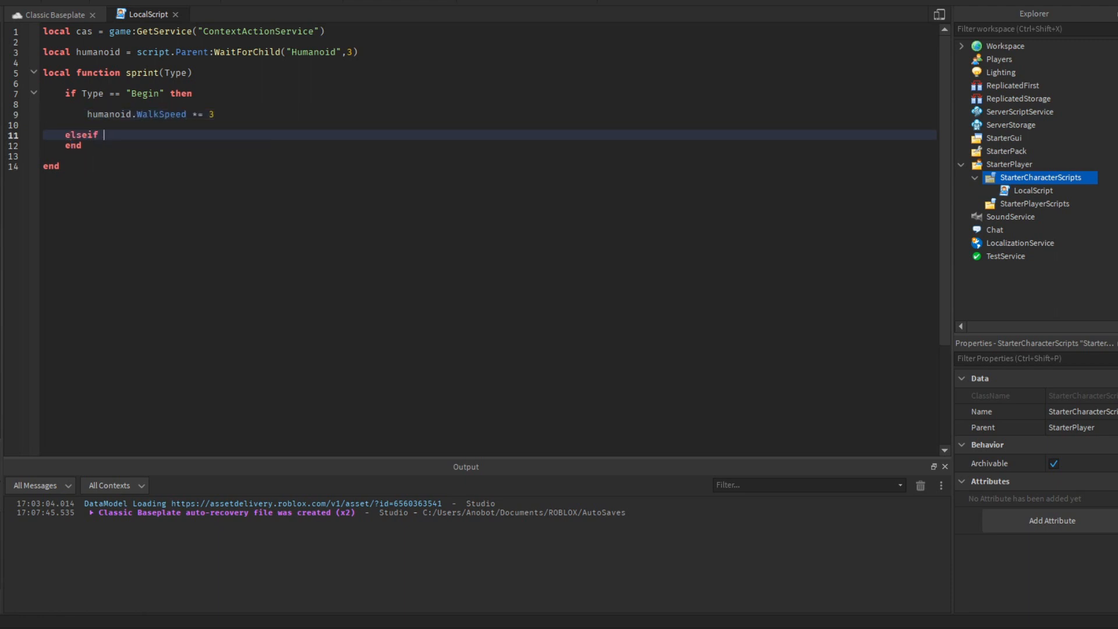
{"action": "type", "text": "Type == \""}
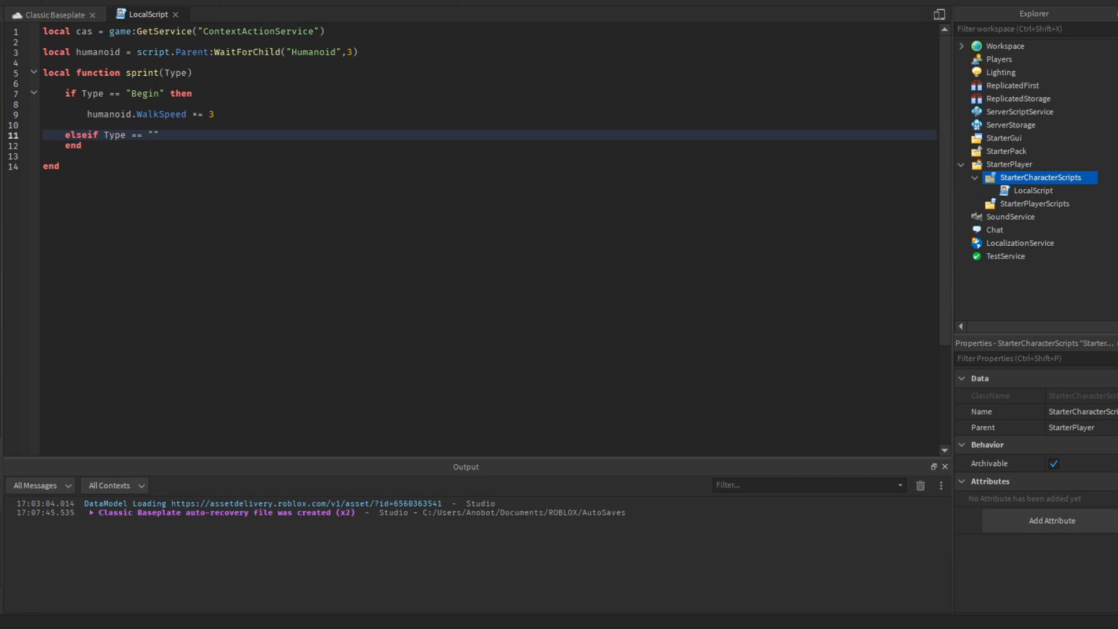
{"action": "type", "text": "Ended\" then"}
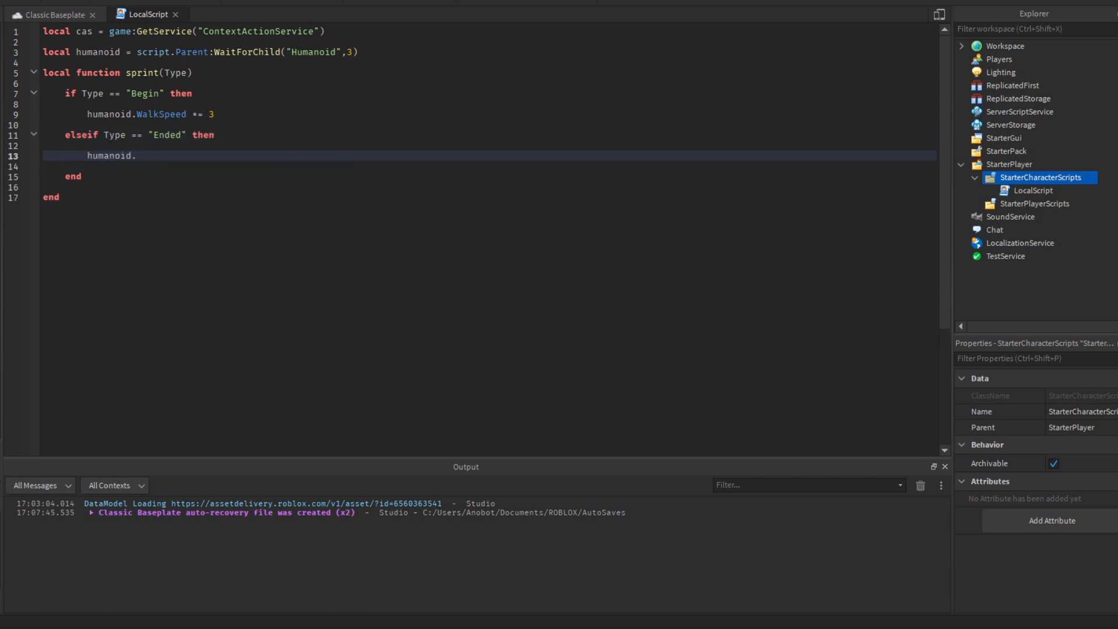
{"action": "type", "text": "WalkSpeed = 1"}
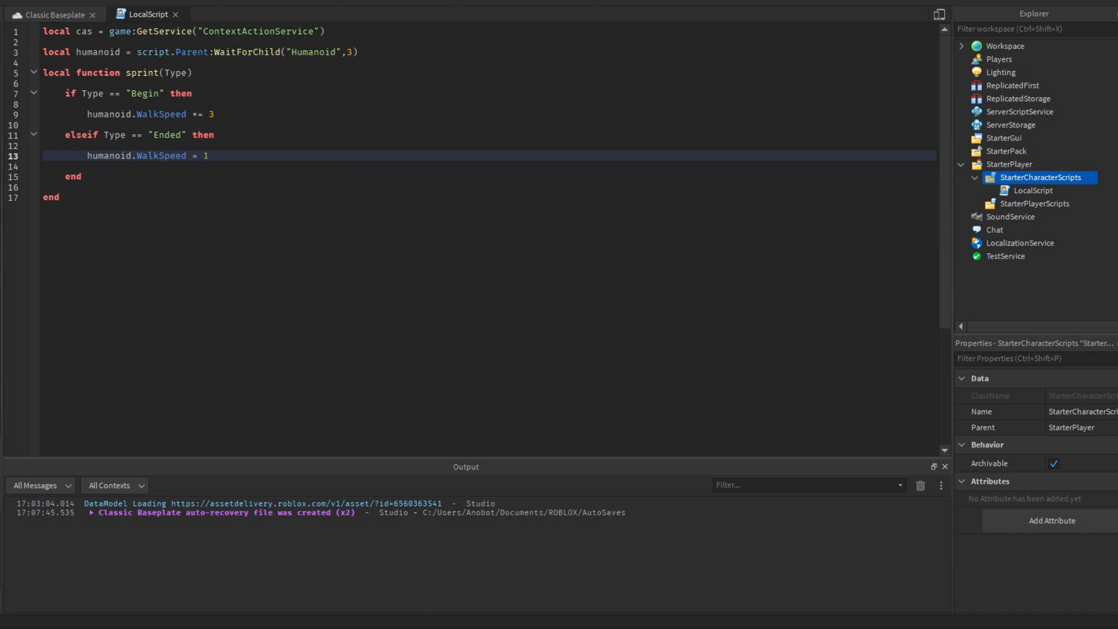
{"action": "type", "text": "6"}
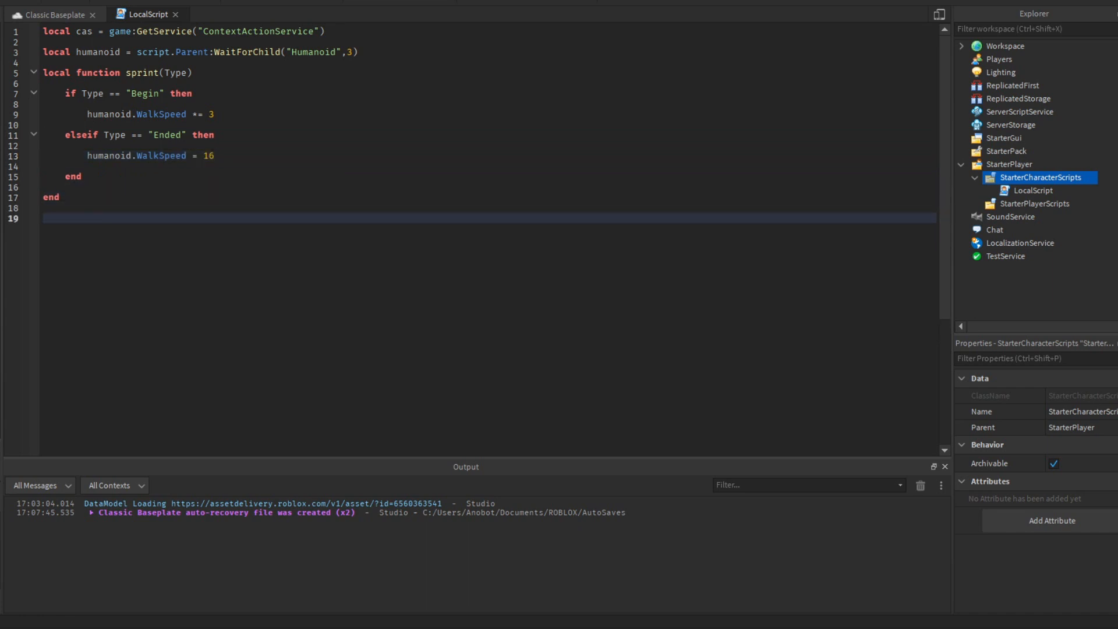
Begin cas:BindAction("Sprint") with a function(_, inputState) callback
{"action": "type", "text": "cas:BindAction("}
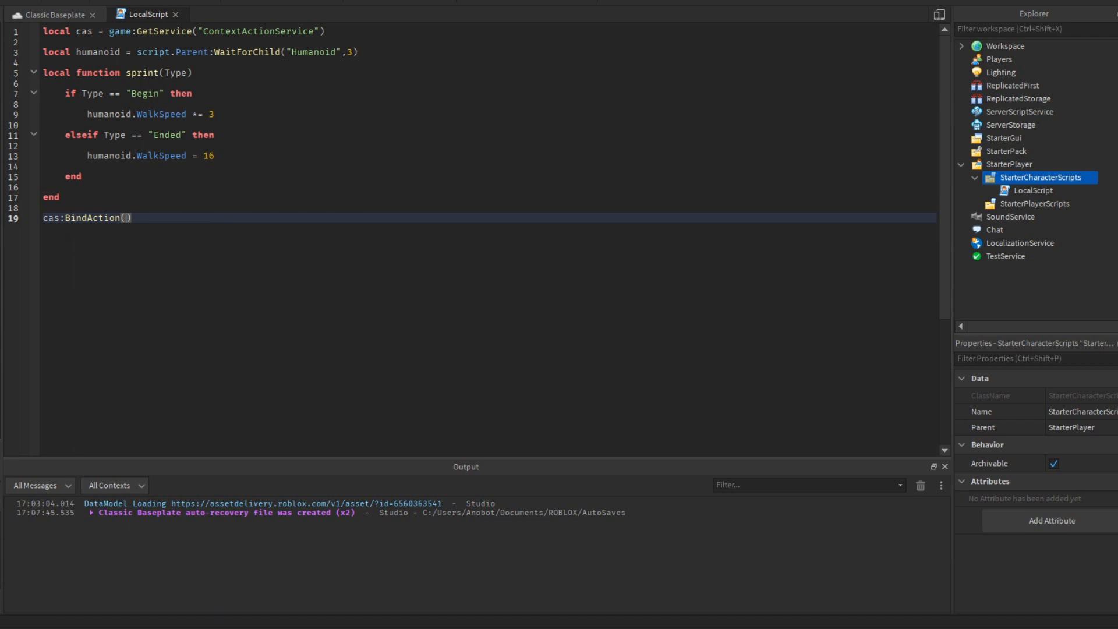
{"action": "type", "text": "\"Spri\""}
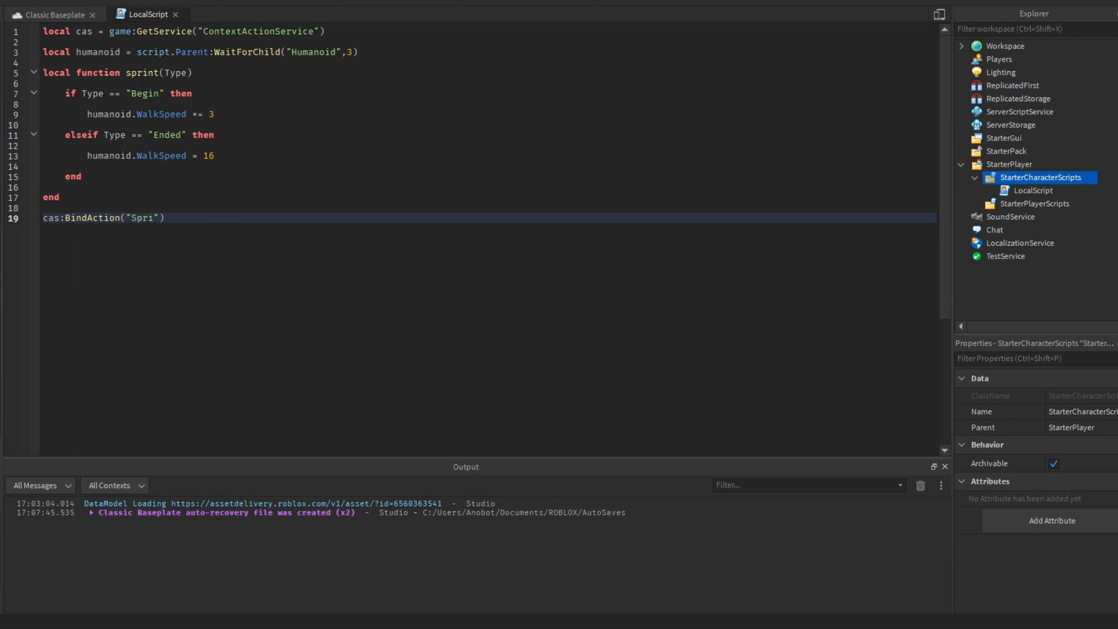
{"action": "type", "text": "nt\", function"}
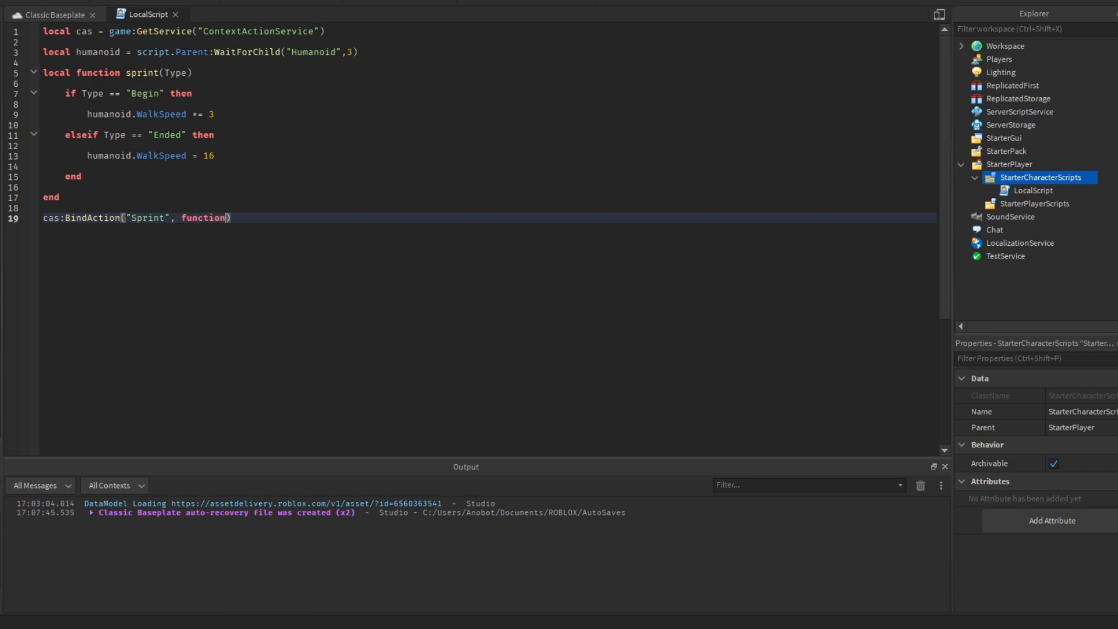
{"action": "type", "text": "()"}
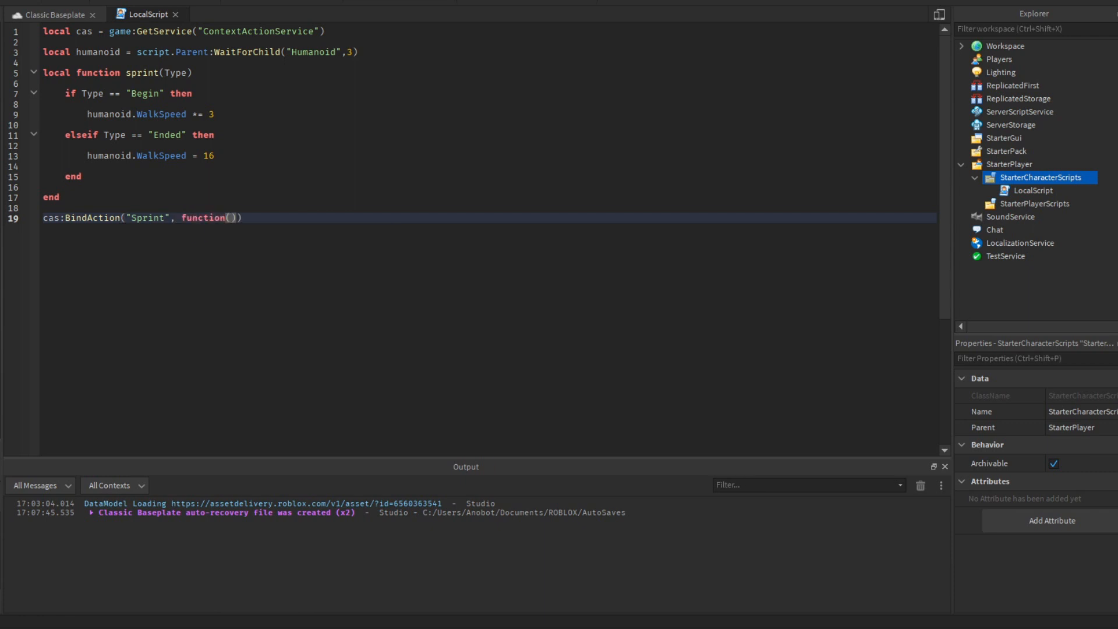
{"action": "type", "text": "_, in"}
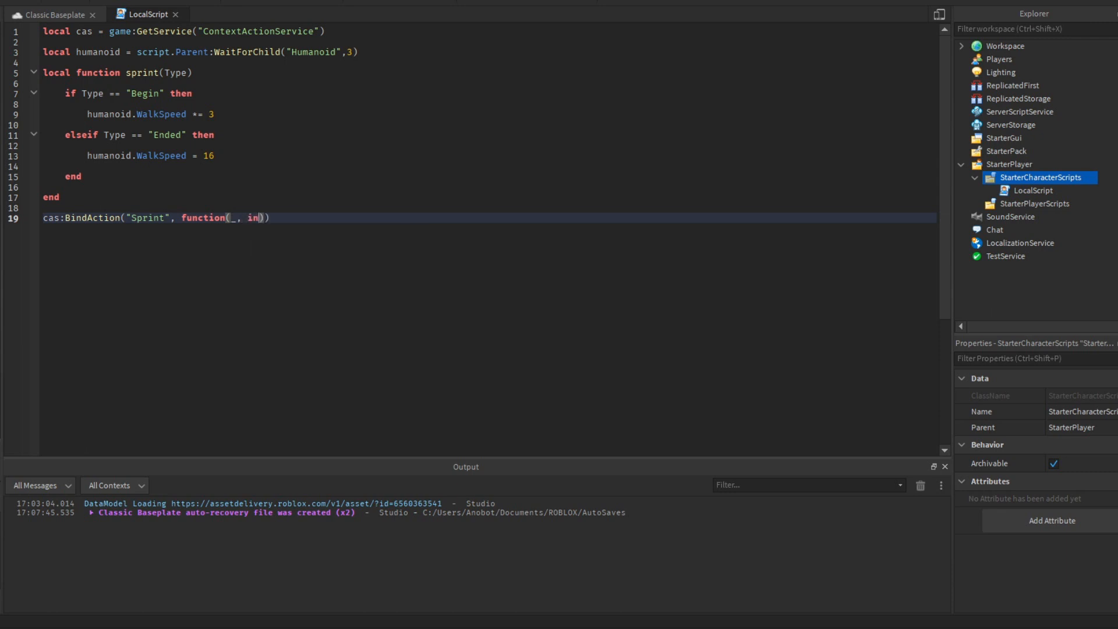
{"action": "type", "text": "putState"}
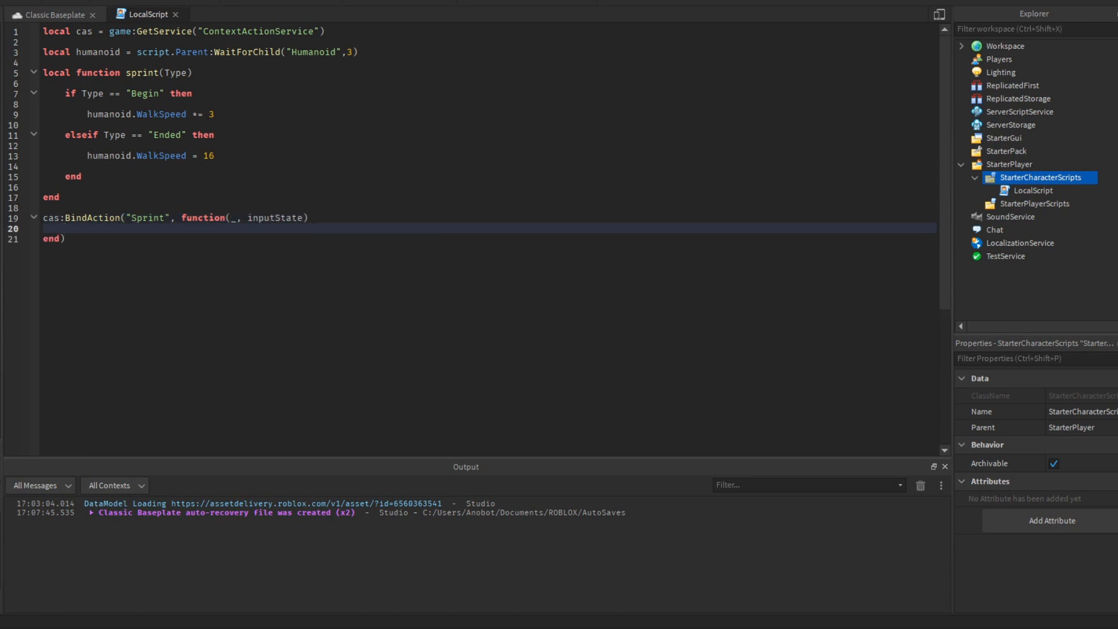
{"action": "type", "text": "if inputState == Enum.UserInputState."}
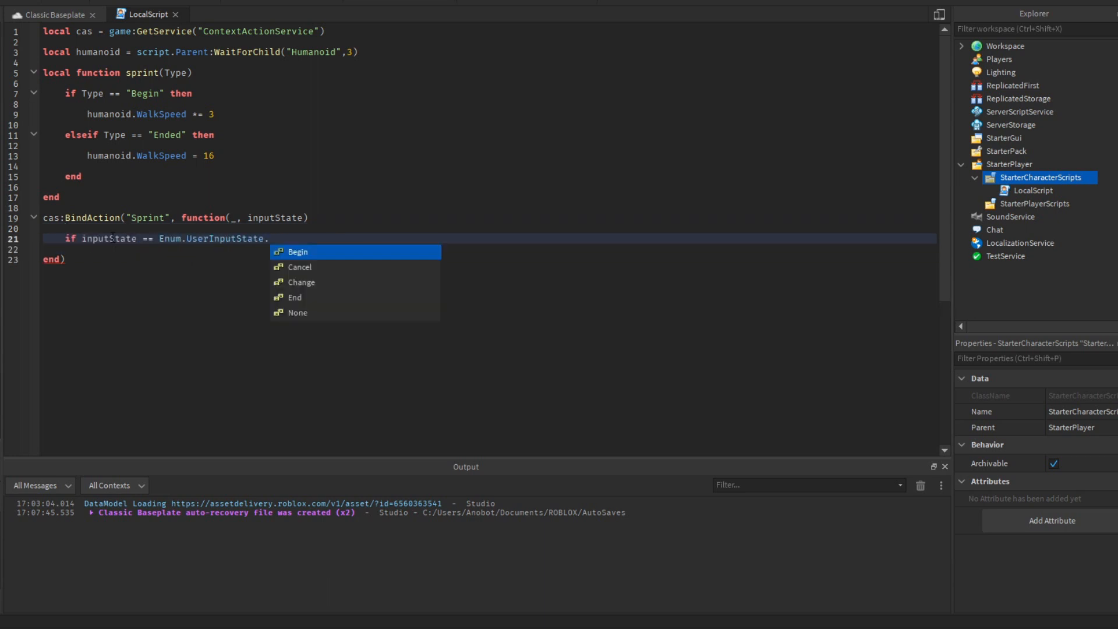
Run sprint on Begin or Ended, enable the touch button, and bind LeftShift
{"action": "left_click", "coordinate": [298, 251]}
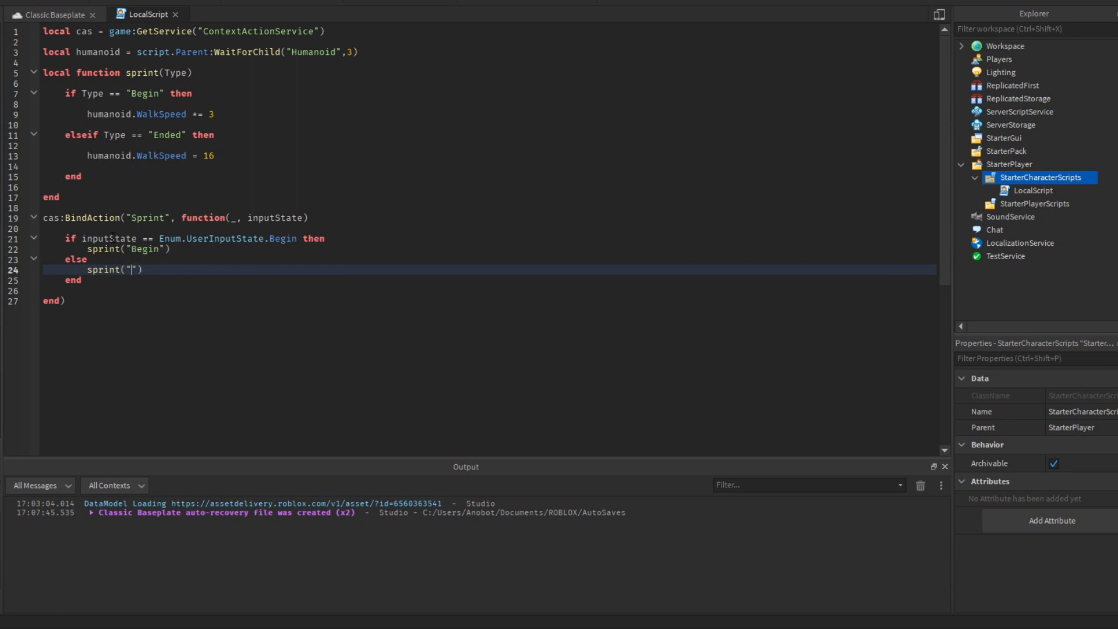
{"action": "type", "text": "Ended"}
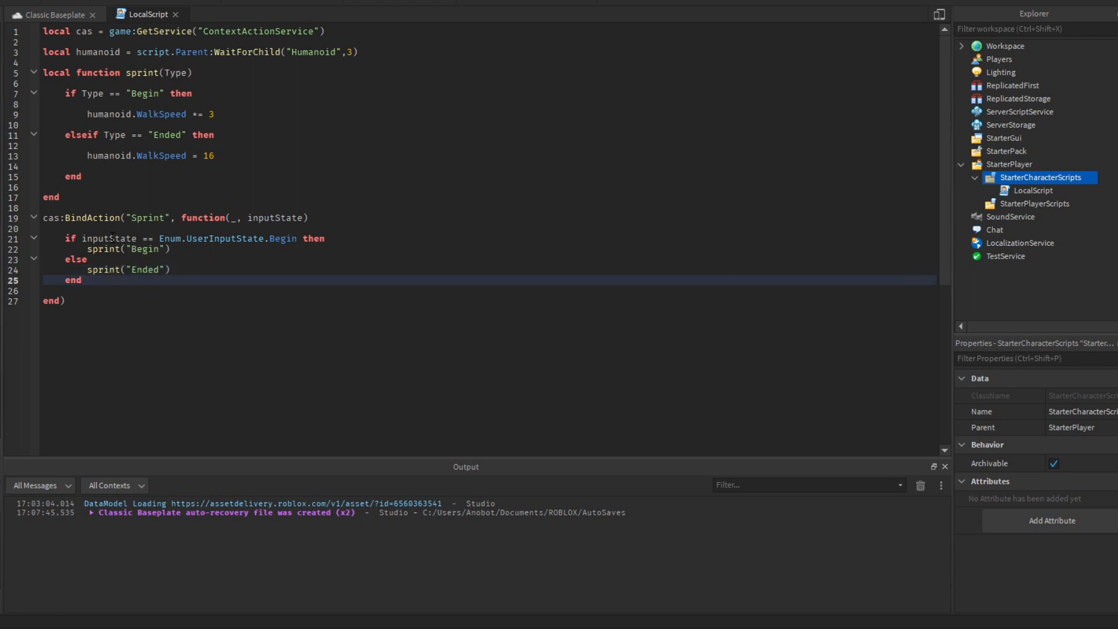
{"action": "type", "text": ","}
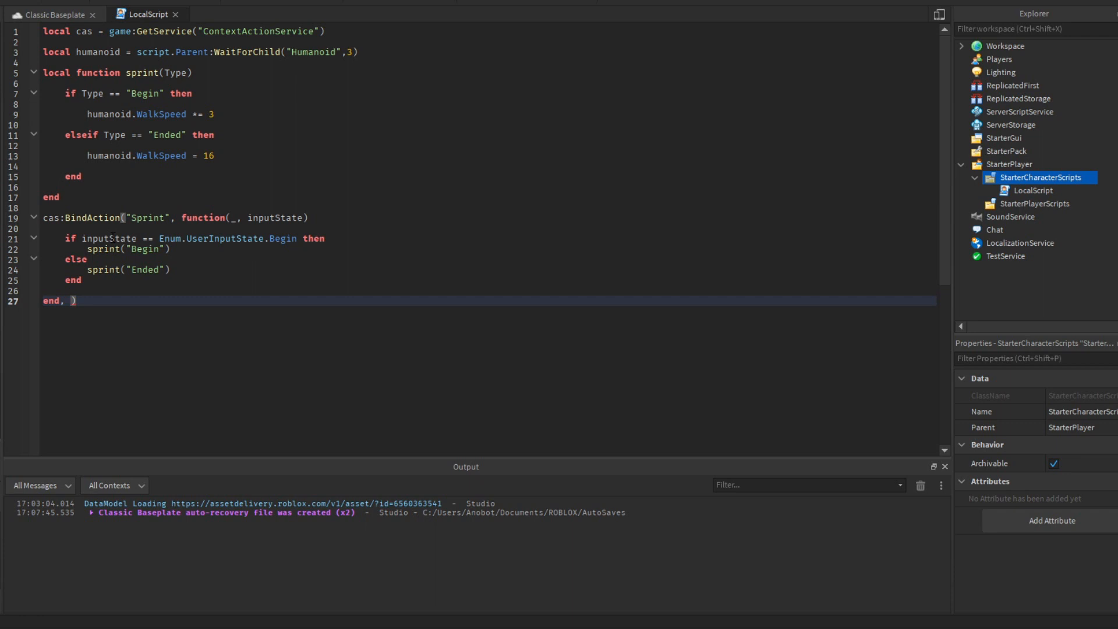
{"action": "type", "text": "true,"}
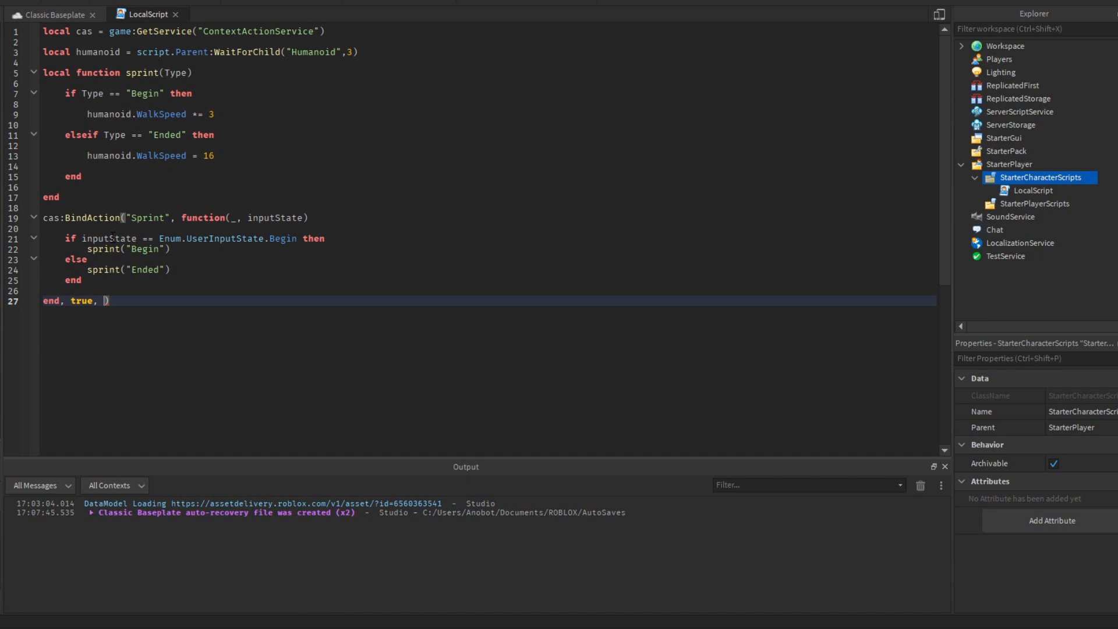
{"action": "type", "text": "Enum"}
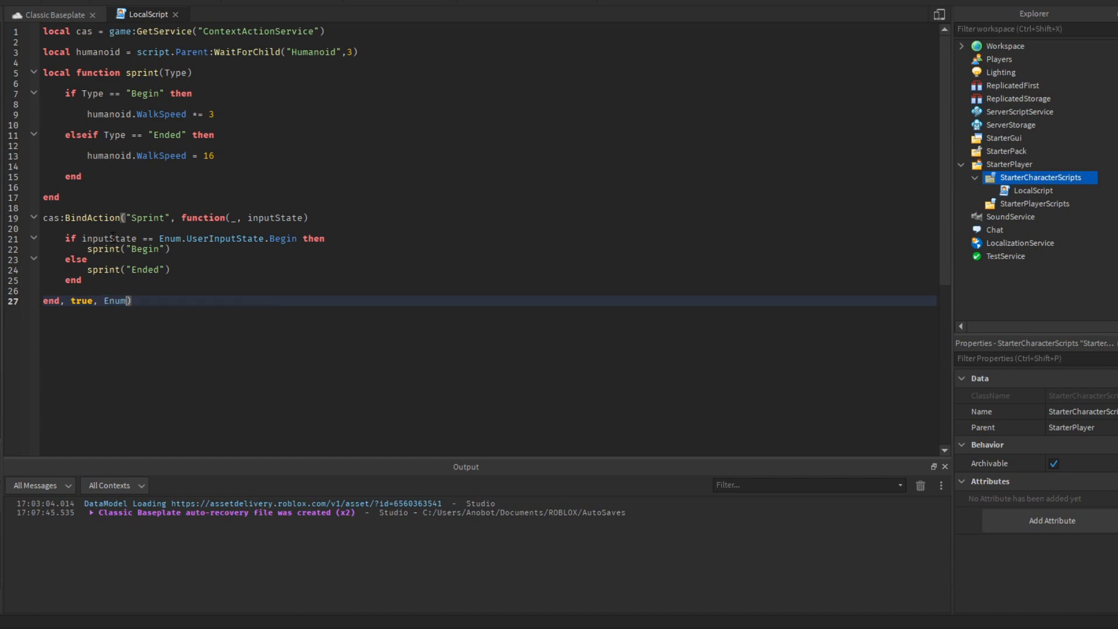
{"action": "type", "text": "KeyCode.LeftShift"}
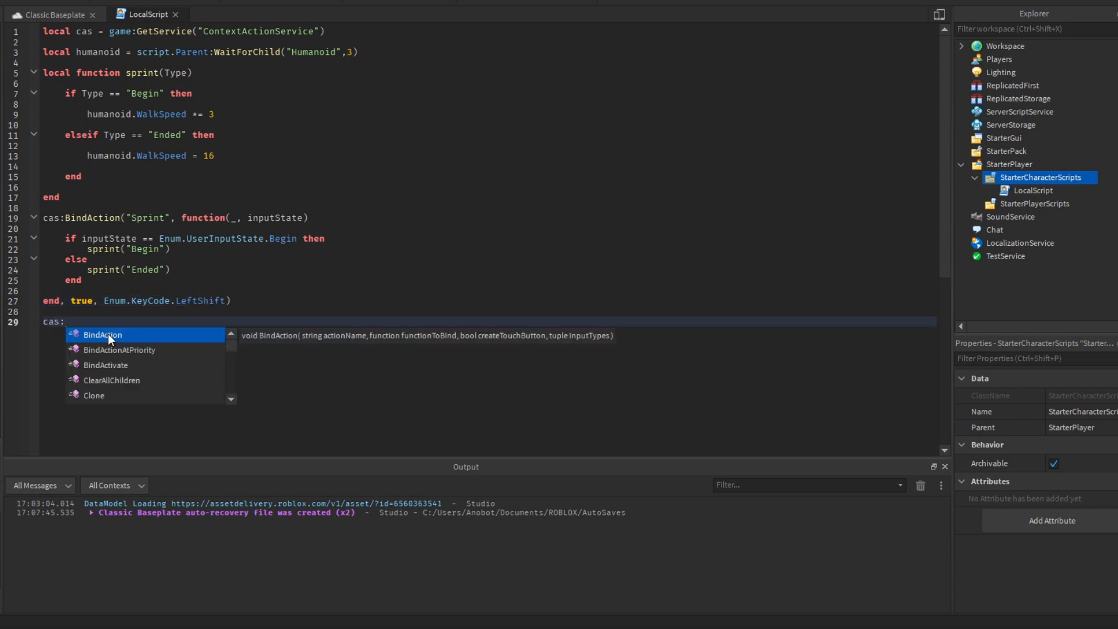
Title the Sprint button "Sprint" and position it at UDim2.new(1,-70,0,10)
{"action": "type", "text": "SetTitle(\"Sprint\",\"\")"}
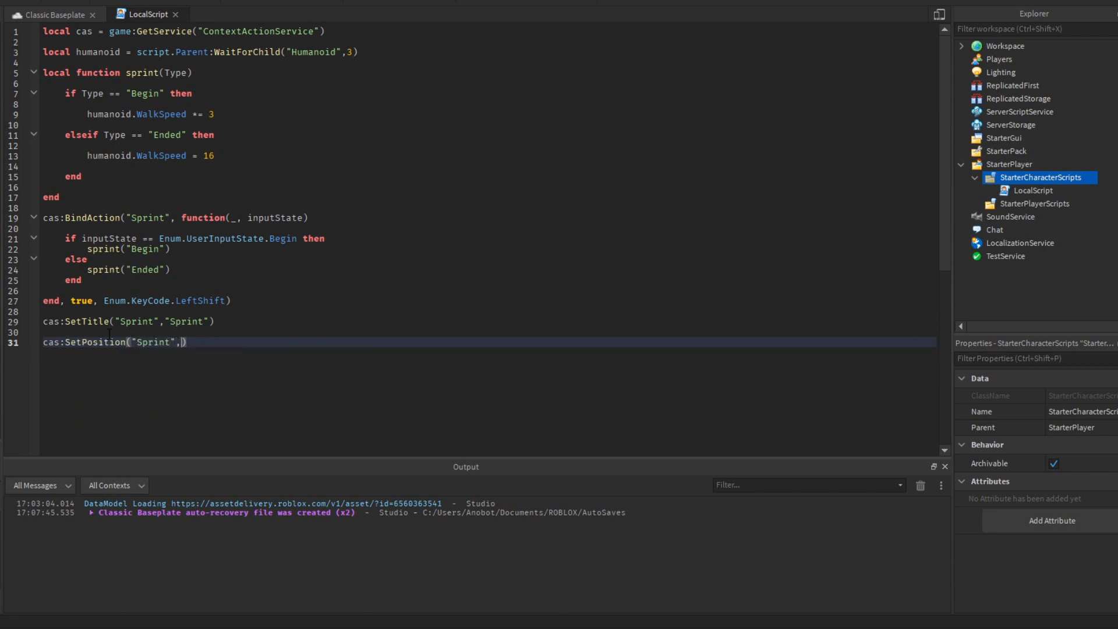
{"action": "type", "text": "UDim2.new(1,-70,0,10"}
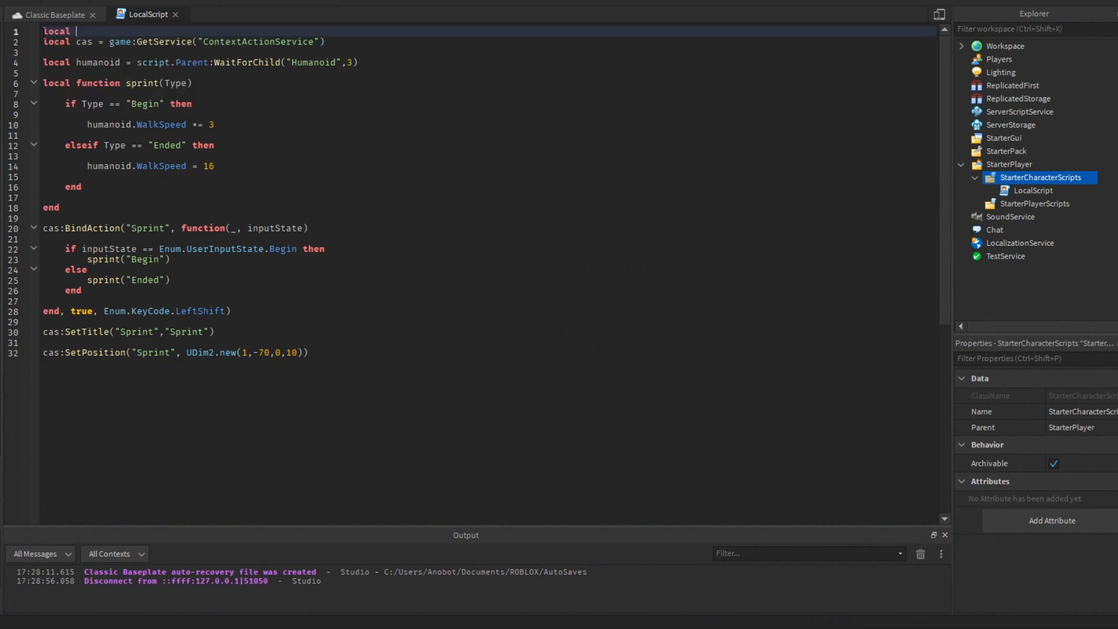
Declare ts as TweenService, cam as the CurrentCamera, and isSprinting = false
{"action": "type", "text": "ts = game:GetService(\"TweenService"}
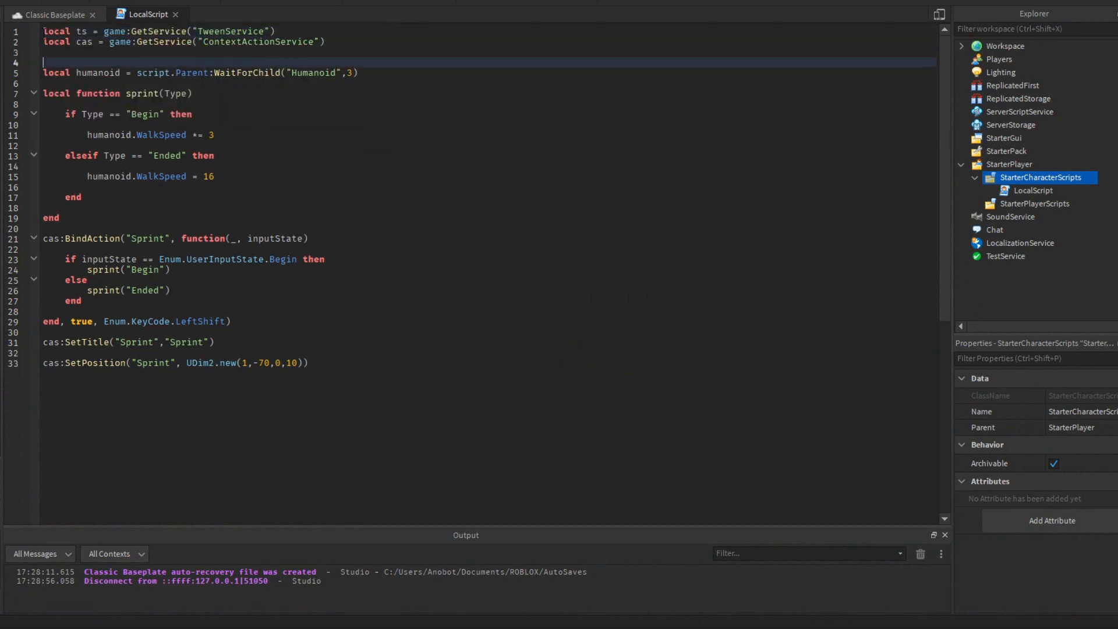
{"action": "type", "text": "local cam = workspace.CurrentCamera"}
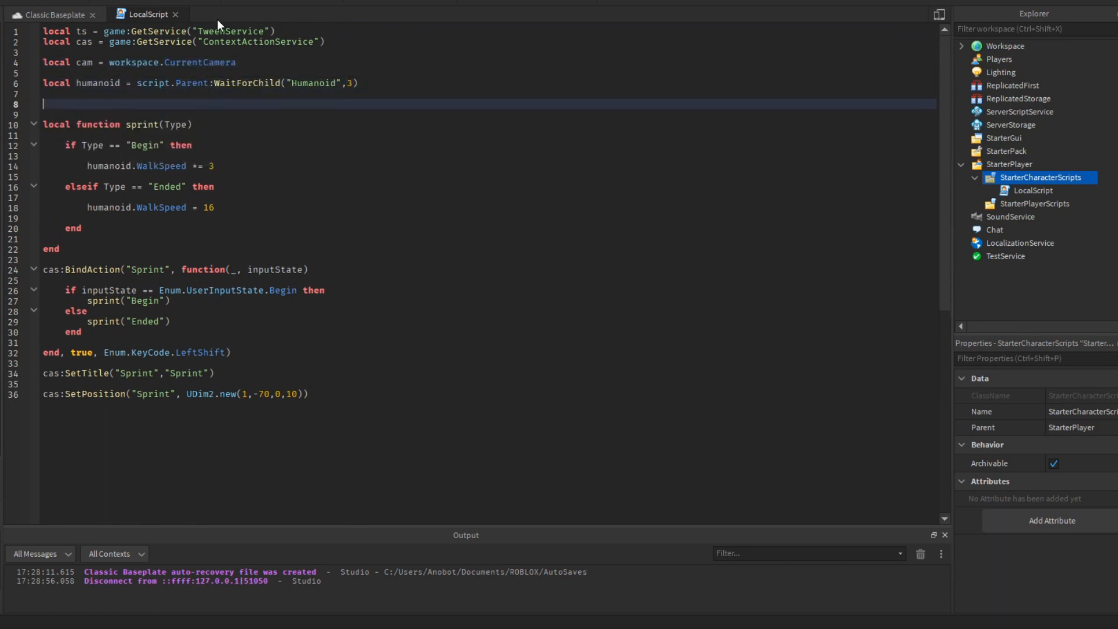
{"action": "type", "text": "local isSpri"}
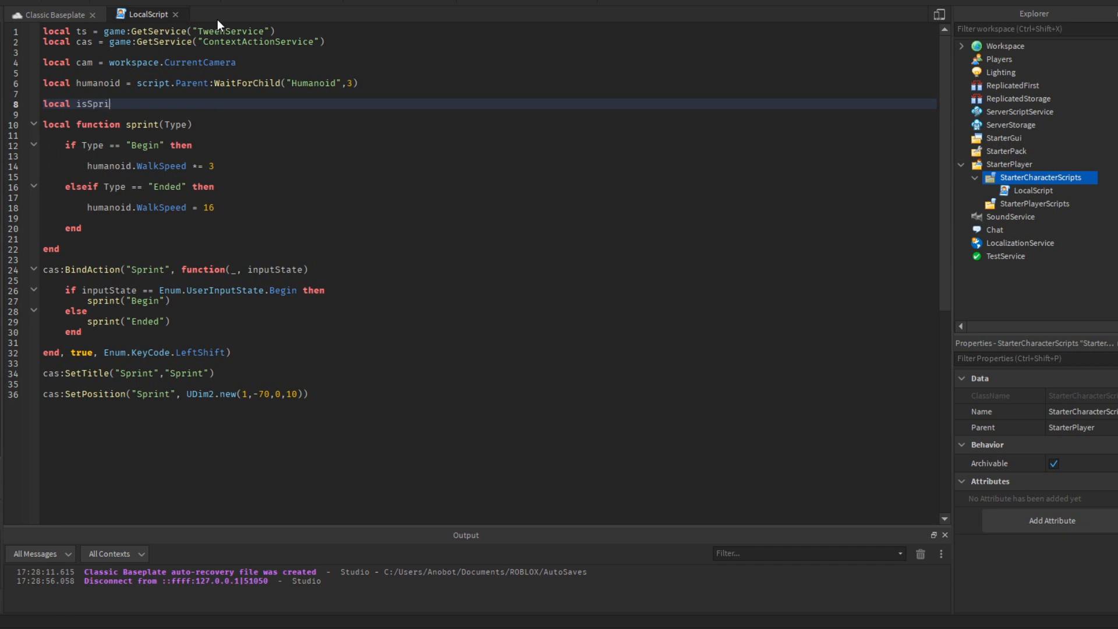
{"action": "type", "text": "nting = false"}
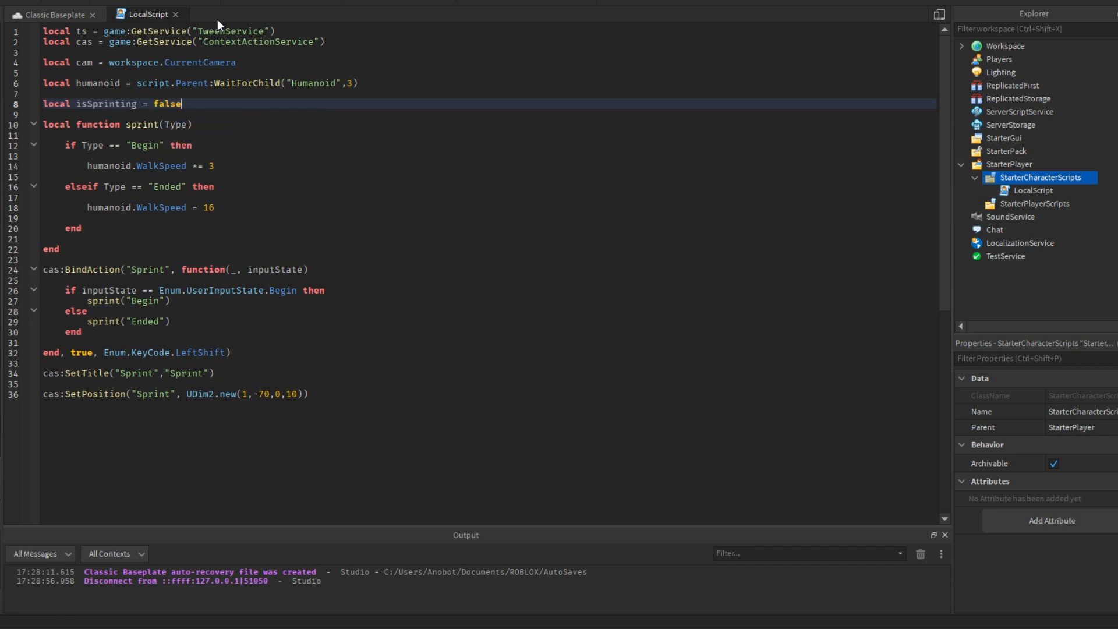
Create FOVIn and FOVOut 0.5-second tweens targeting FieldOfView 100 and 70
{"action": "type", "text": "l"}
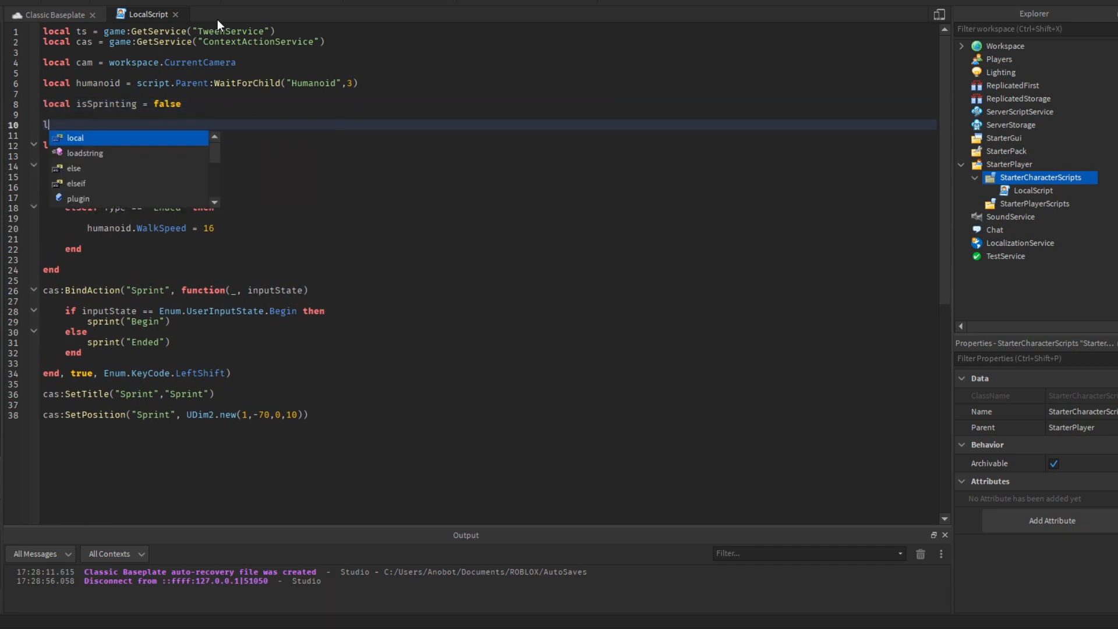
{"action": "type", "text": "FOVIn = ts:Create("}
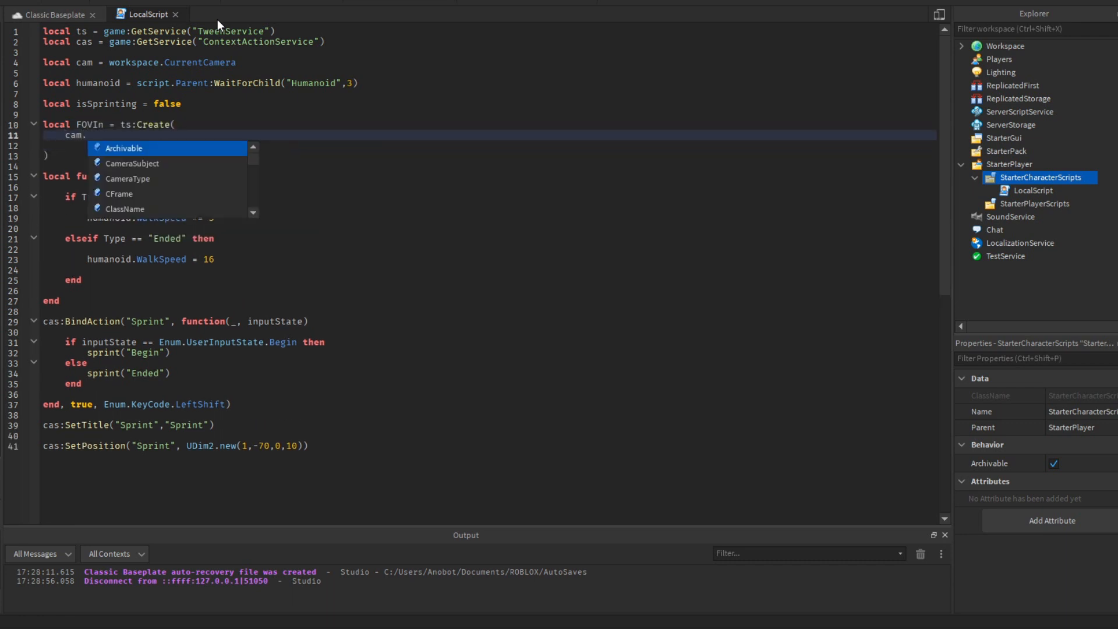
{"action": "type", "text": "TweenInfo.new(.5),"}
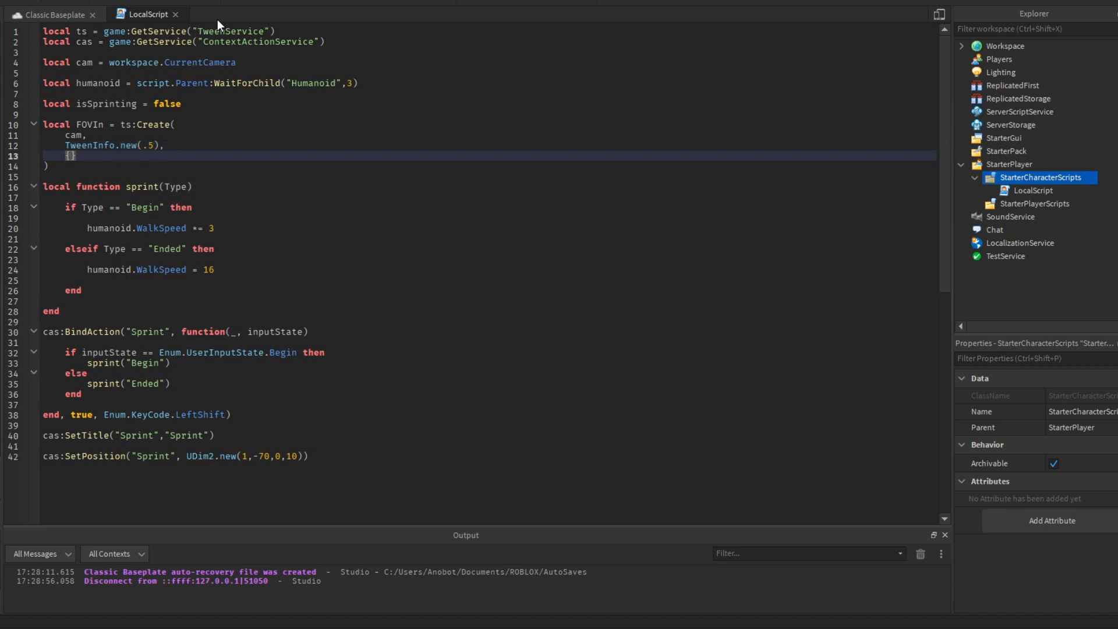
{"action": "type", "text": "FieldOfView = 100"}
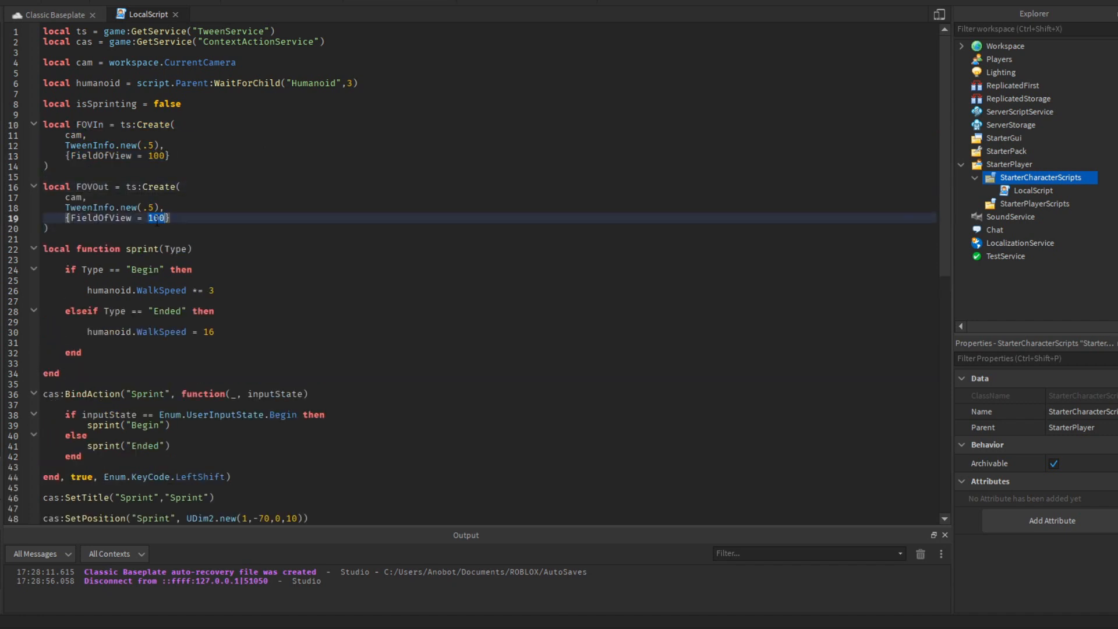
{"action": "type", "text": "70"}
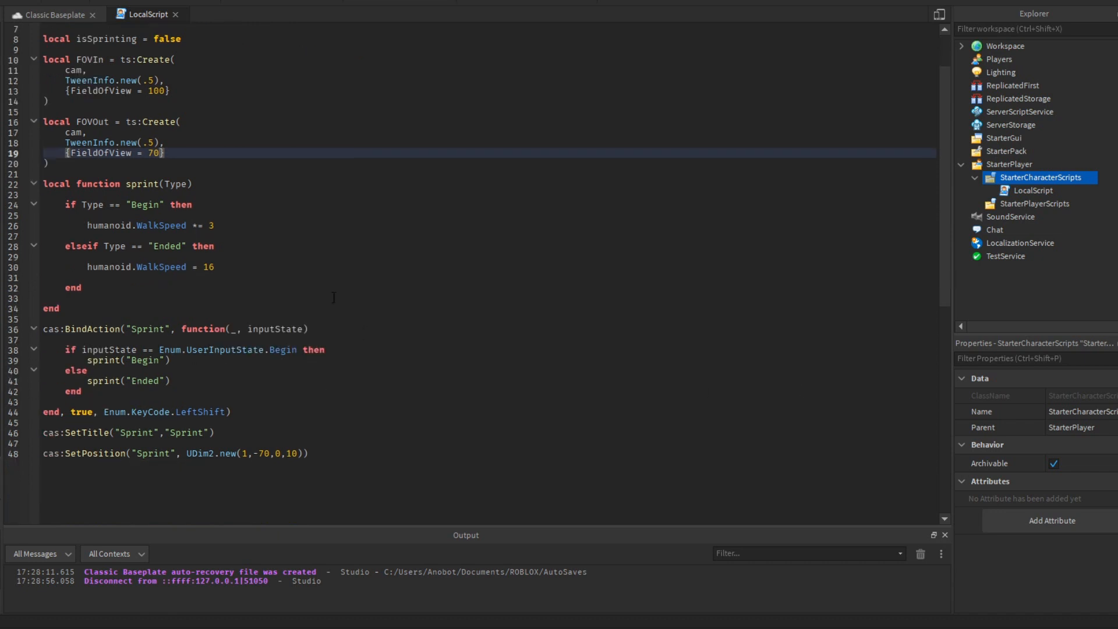
Set isSprinting true on Begin and false on Ended, and start a RenderStepped connection
{"action": "left_click", "coordinate": [193, 204]}
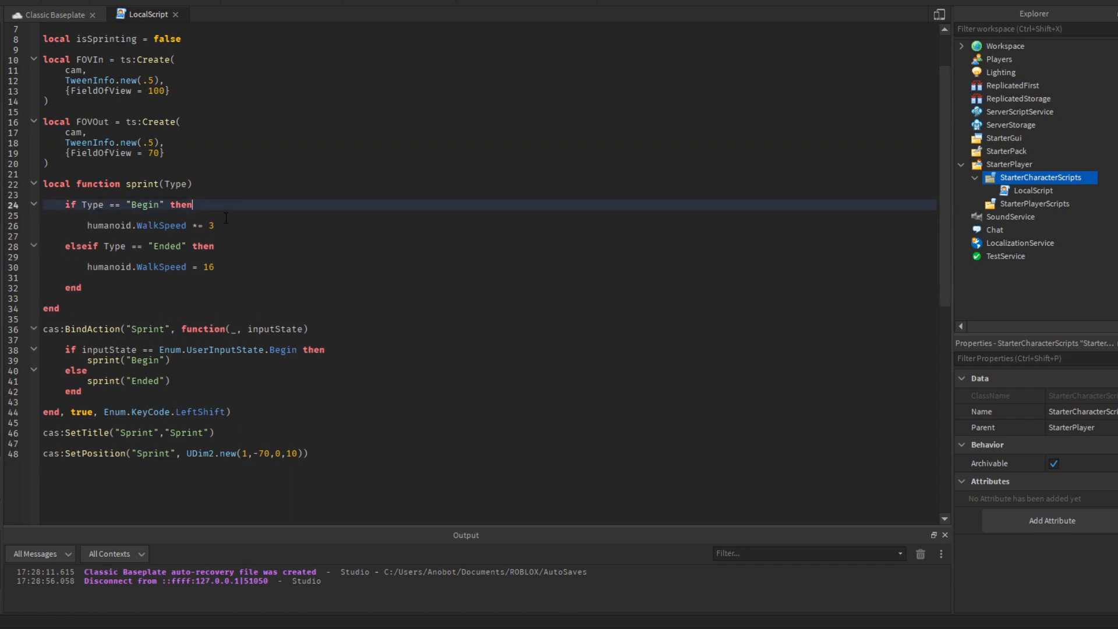
{"action": "type", "text": "isSprinting = true"}
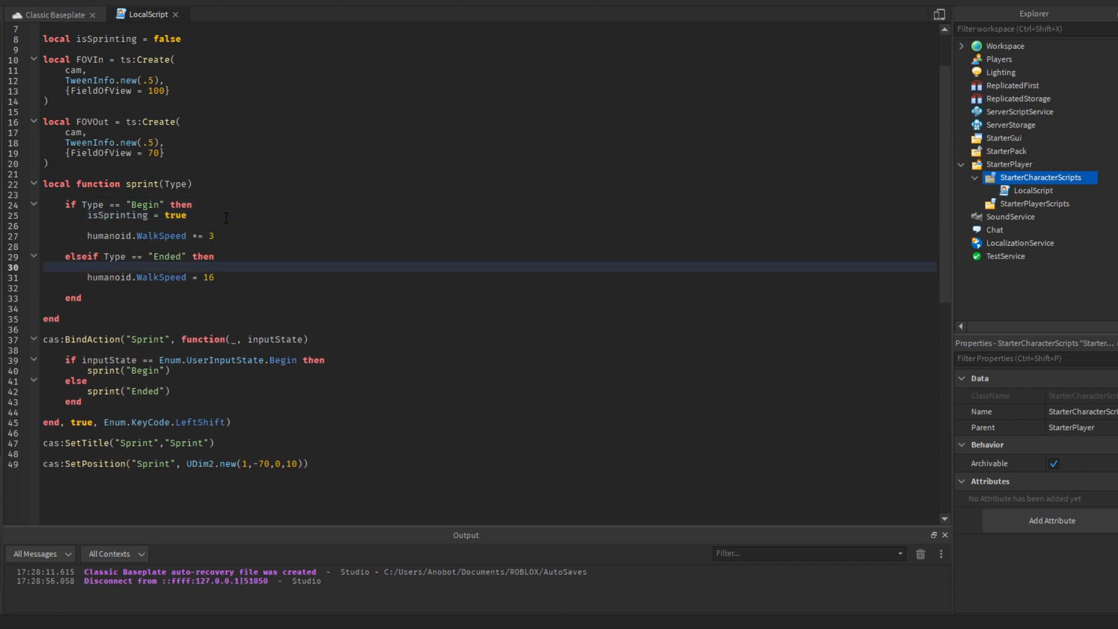
{"action": "type", "text": "isSprinting"}
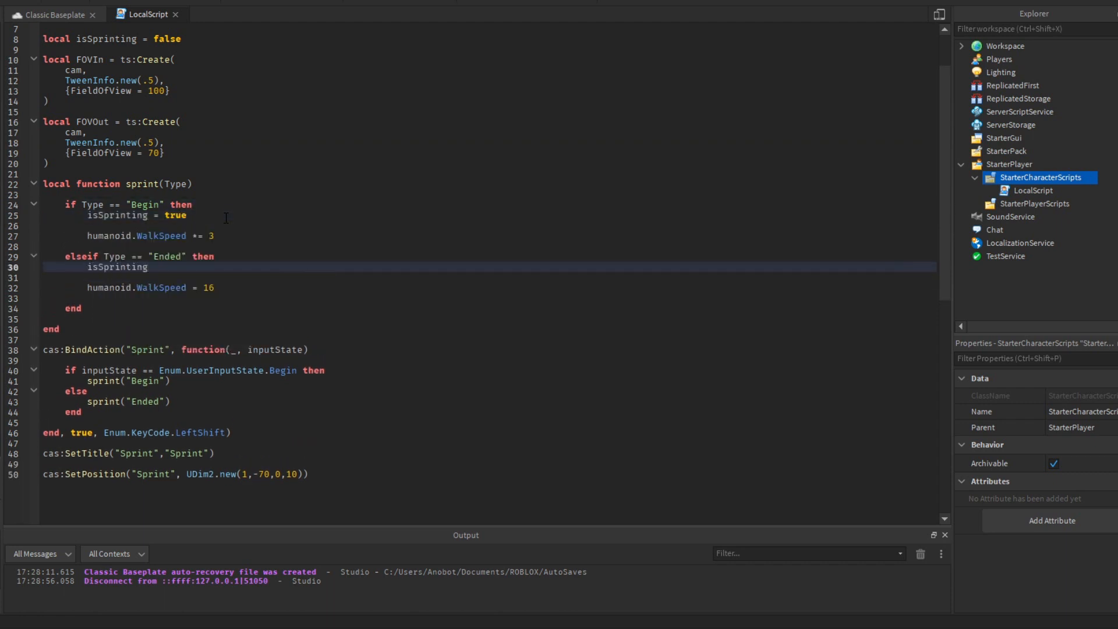
{"action": "type", "text": "= false"}
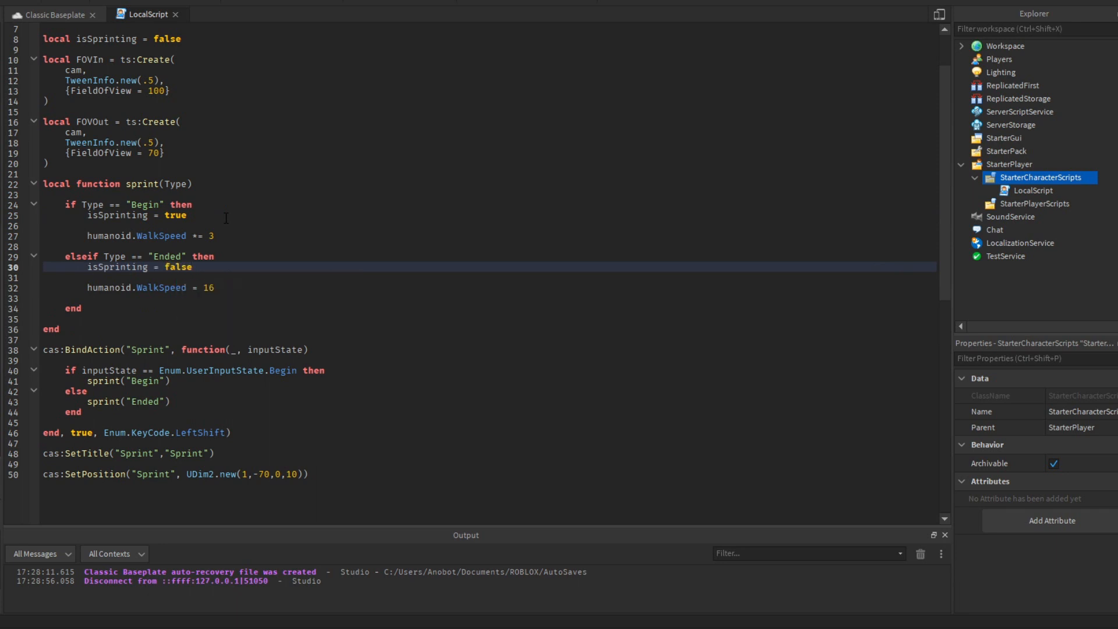
{"action": "type", "text": "game:GetService(\"RunService\").re"}
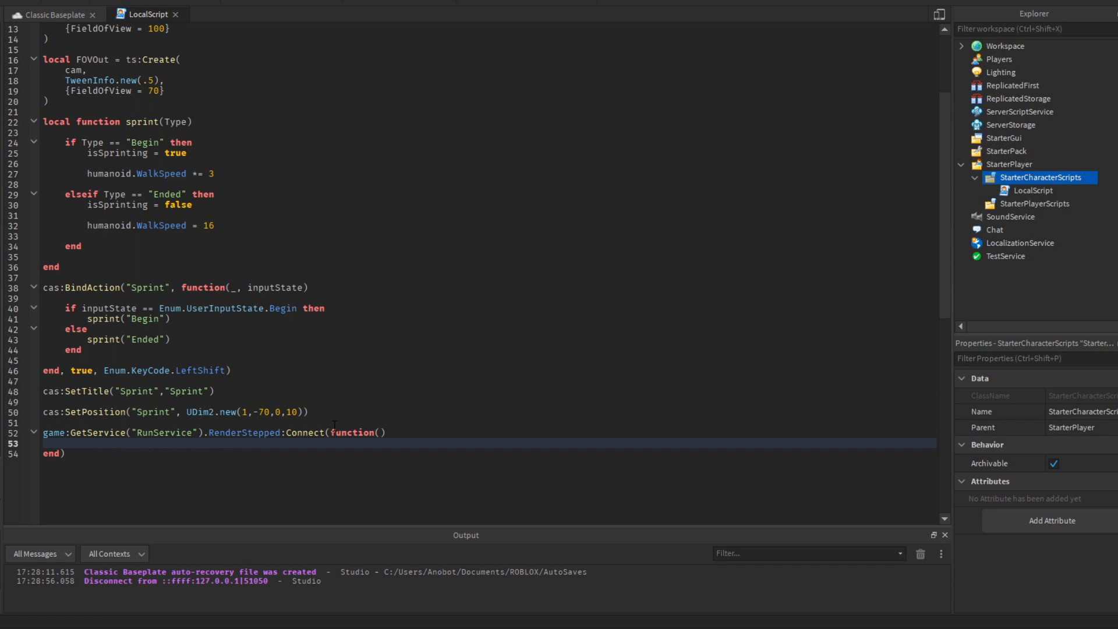
Each frame, play FOVIn when sprinting and moving, otherwise play FOVOut
{"action": "type", "text": "if isSprinting and humanoid.MoveDirection.Magnitude > 0 then"}
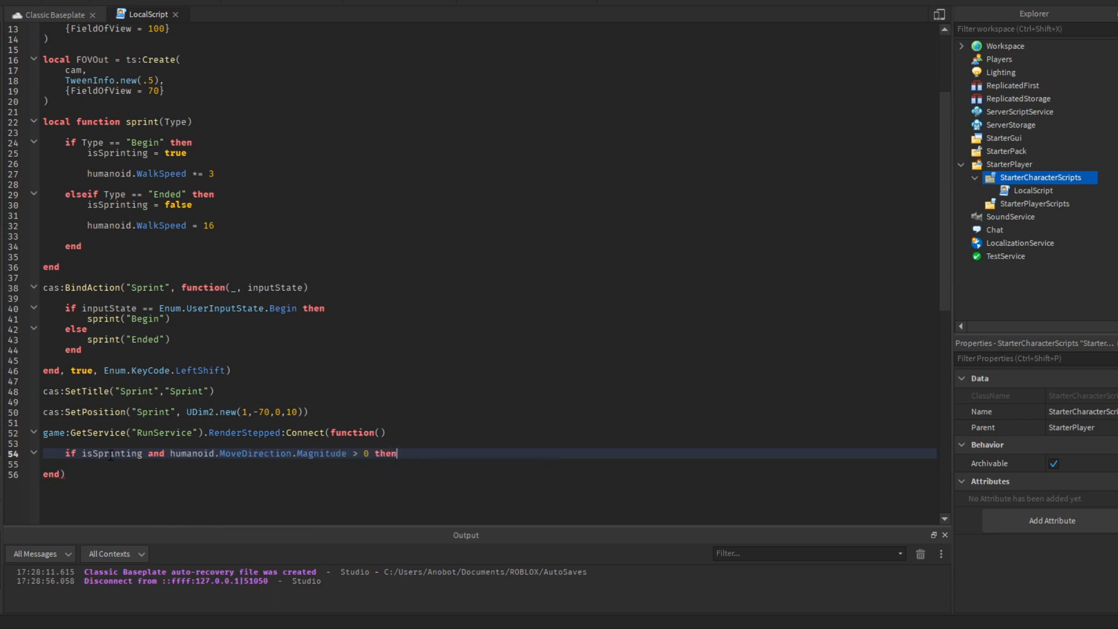
{"action": "type", "text": "f"}
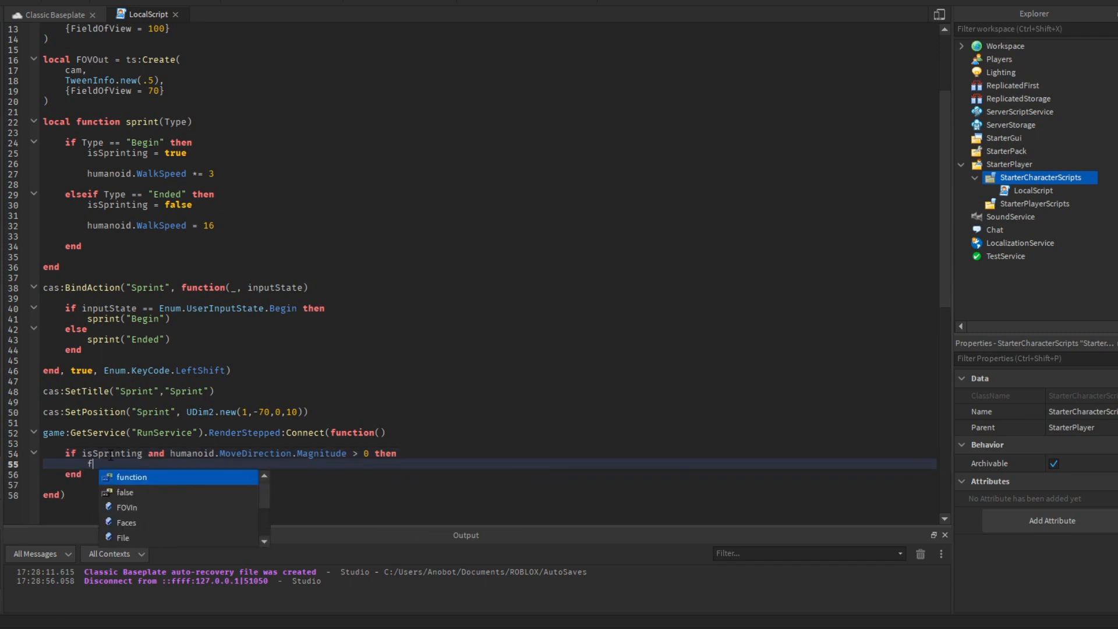
{"action": "type", "text": "OVIn:Pl"}
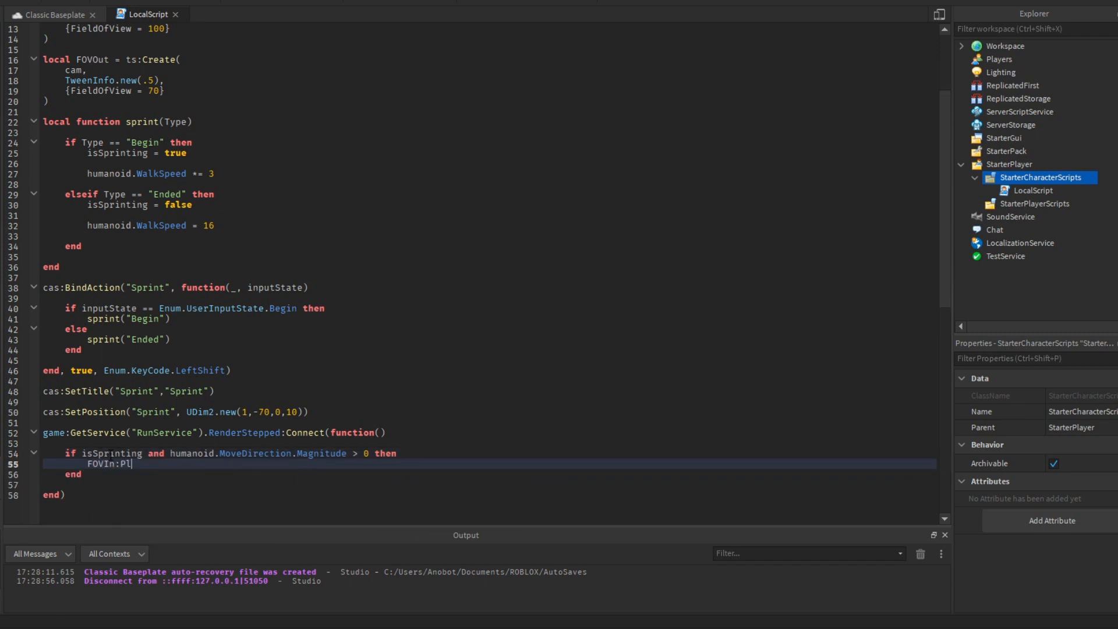
{"action": "type", "text": "ay()"}
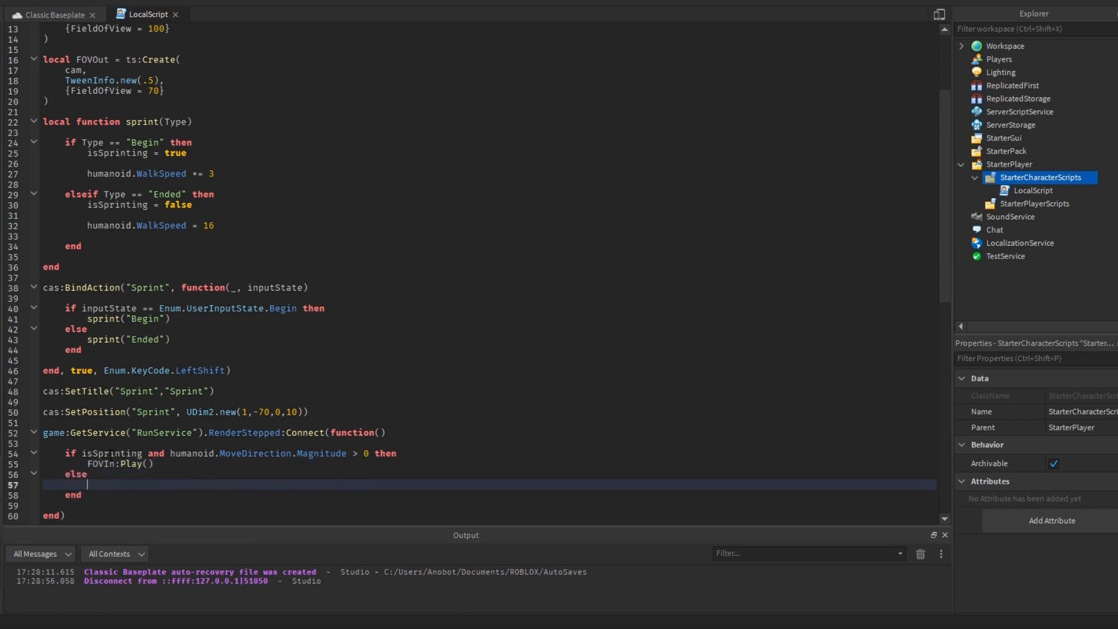
{"action": "type", "text": "FOVOut"}
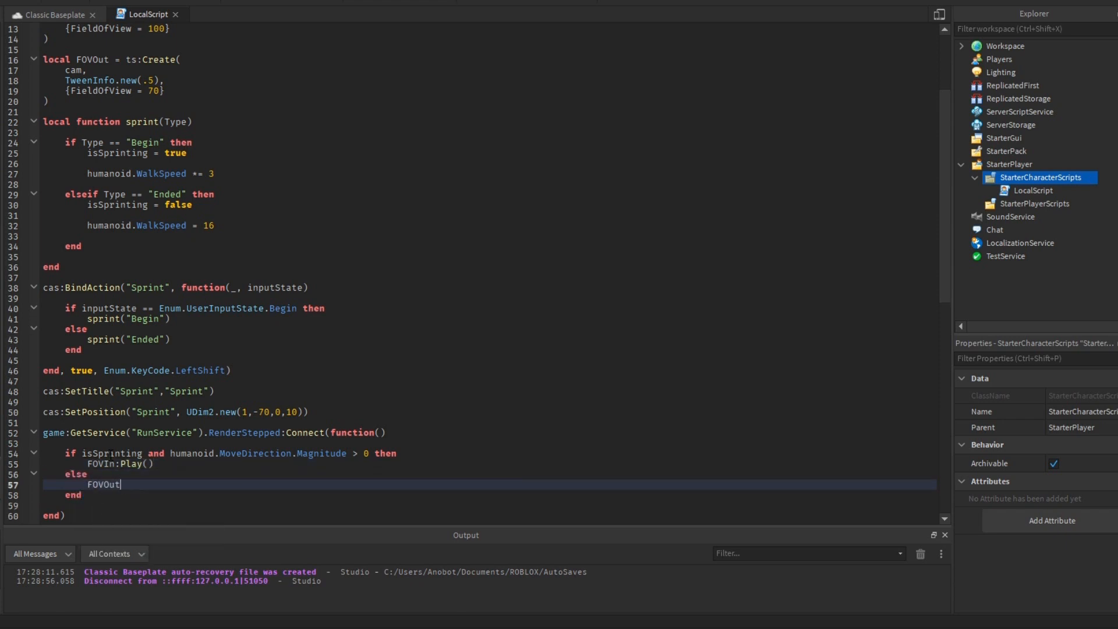
{"action": "type", "text": ":Play()"}
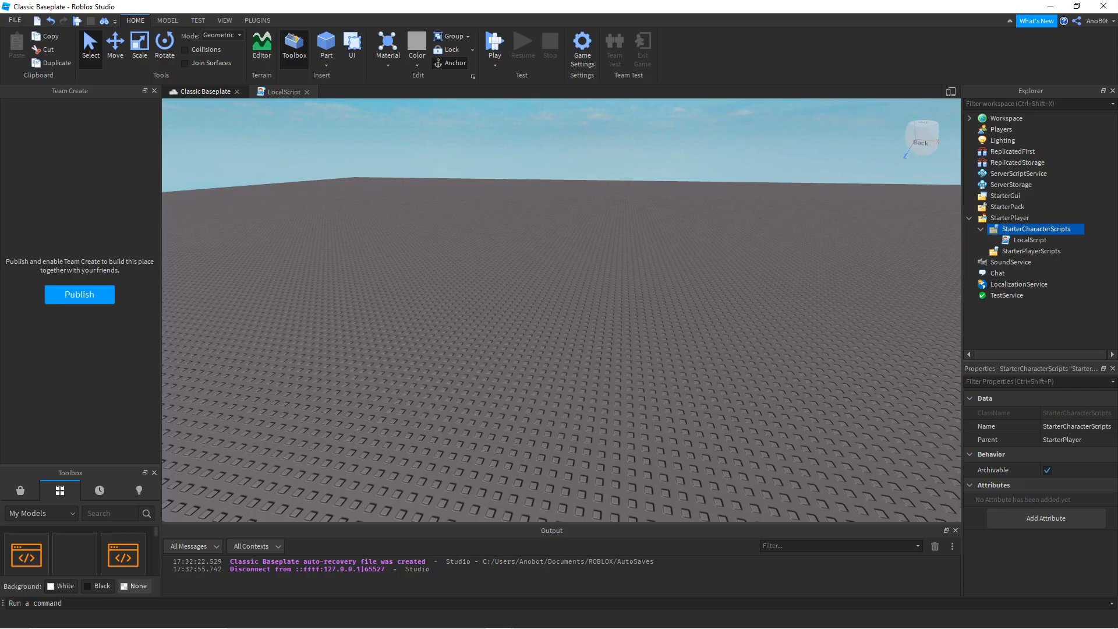
{"action": "mouse_move", "coordinate": [654, 322]}
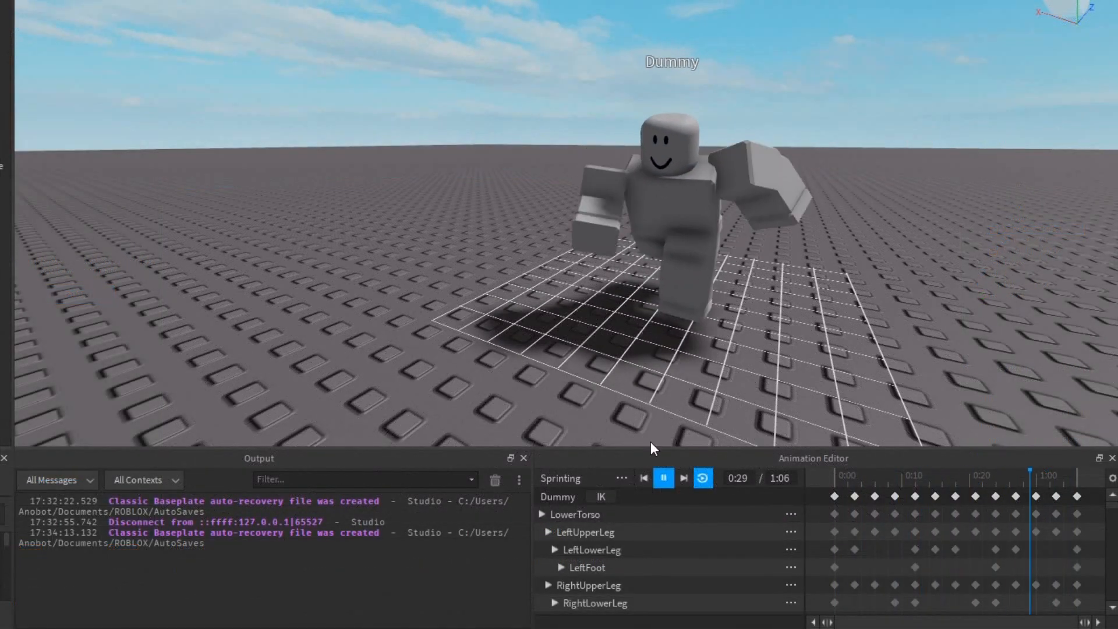
Export the Dummy's Sprinting animation as an asset, entering "Running" in the export form
{"action": "left_click", "coordinate": [622, 478]}
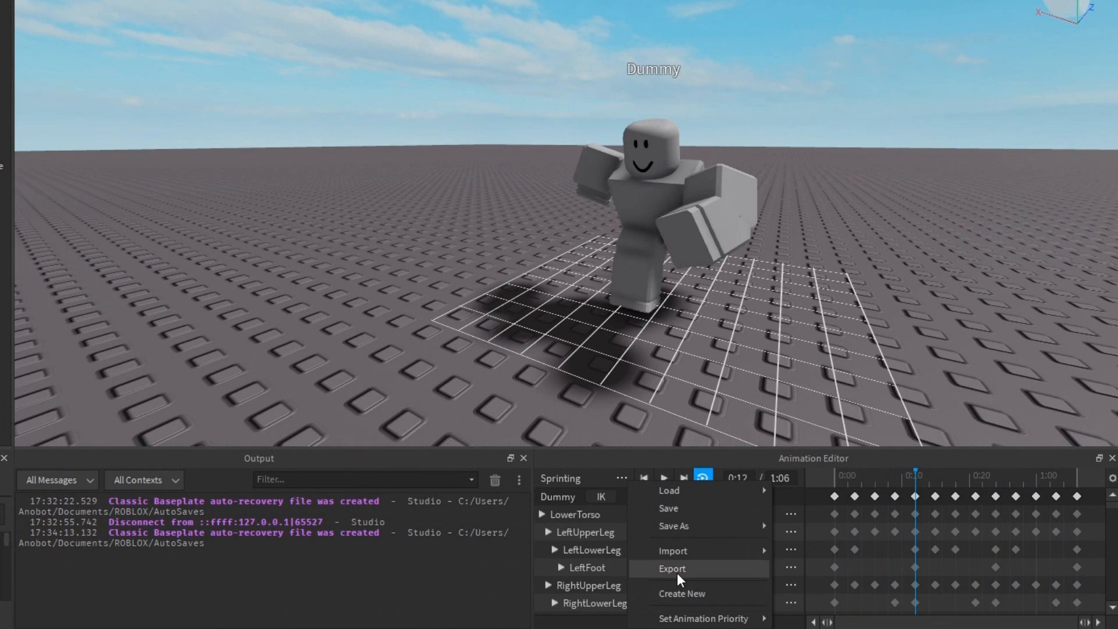
{"action": "left_click", "coordinate": [671, 568]}
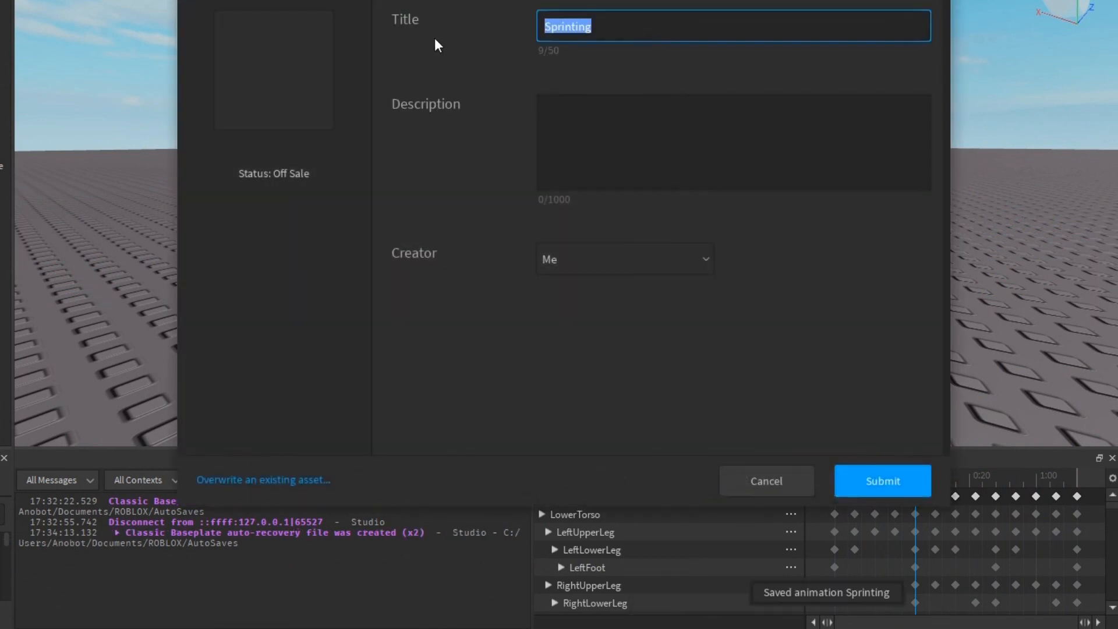
{"action": "type", "text": "Running"}
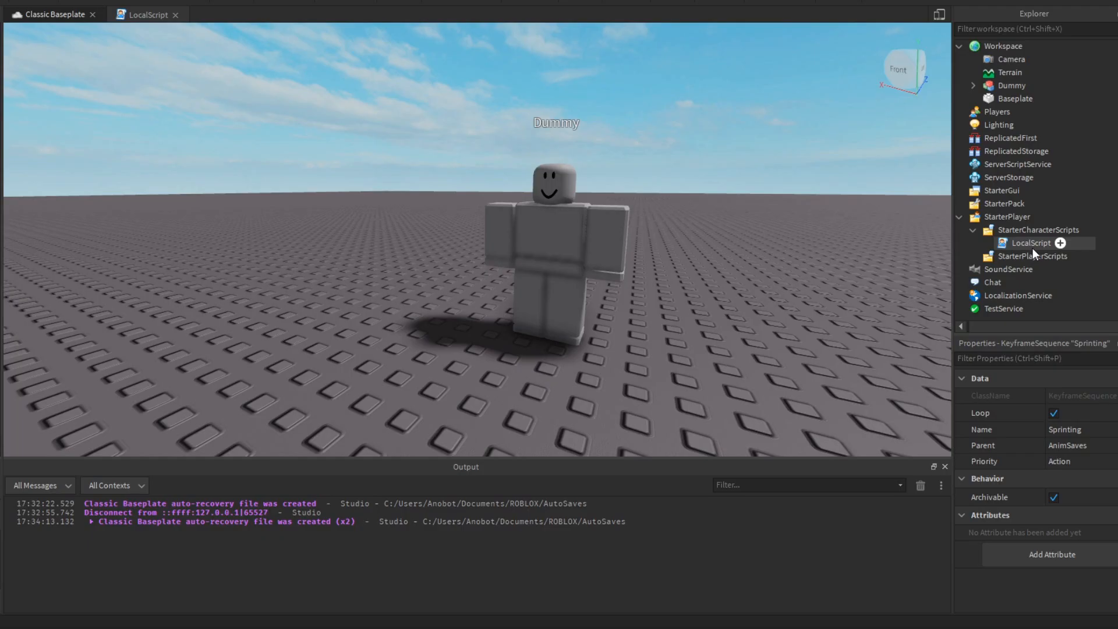
{"action": "left_click", "coordinate": [1030, 242]}
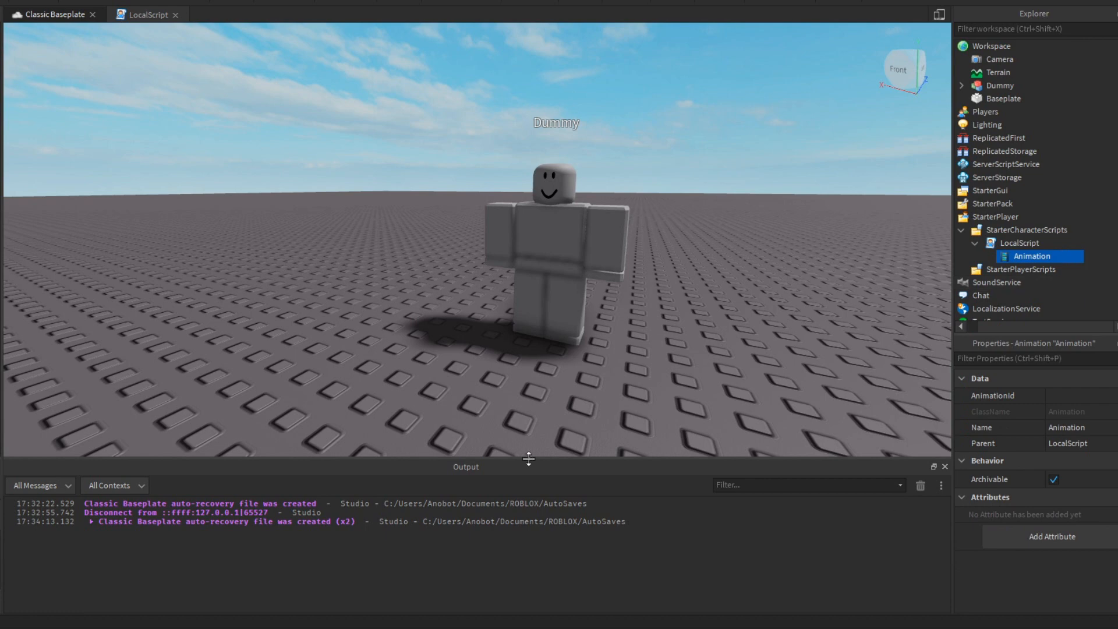
{"action": "left_click", "coordinate": [1007, 396]}
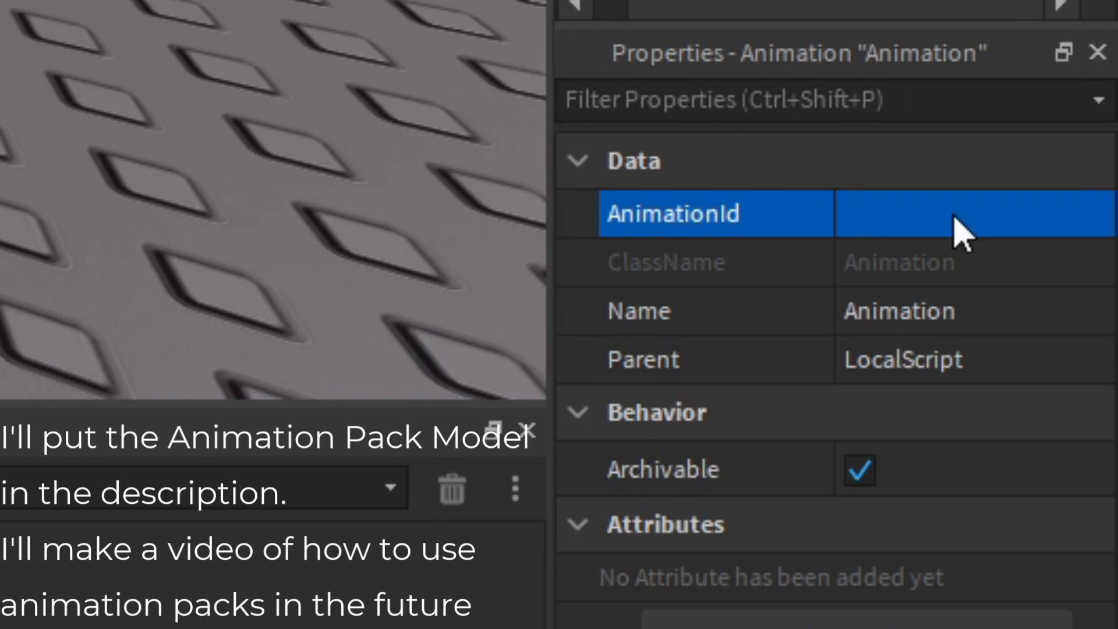
{"action": "type", "text": "rbxassetid://7004455721"}
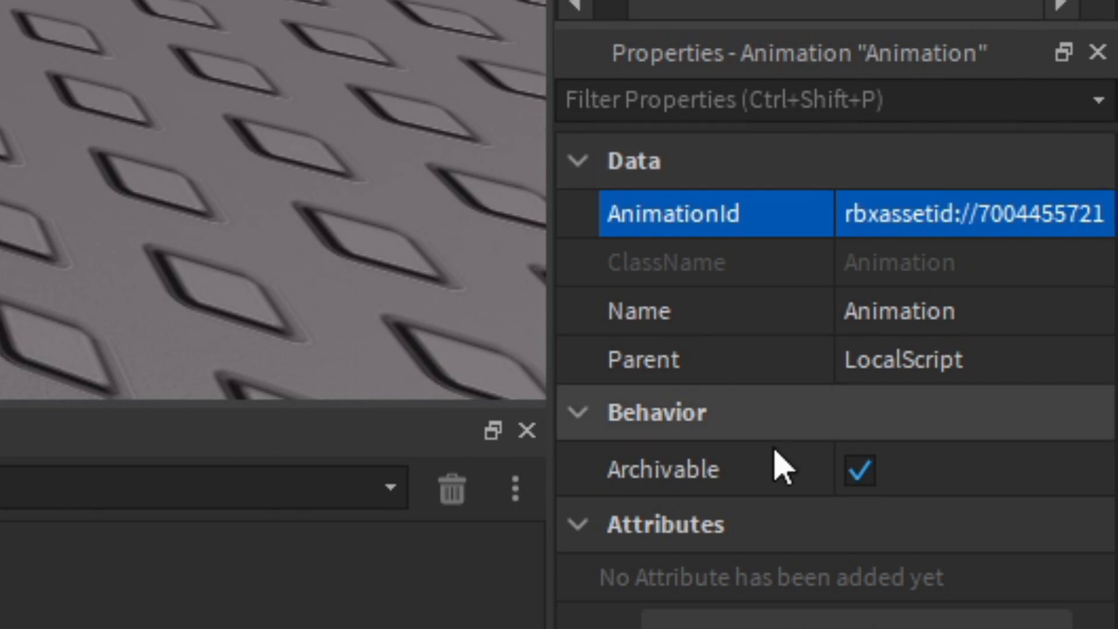
{"action": "mouse_move", "coordinate": [928, 250]}
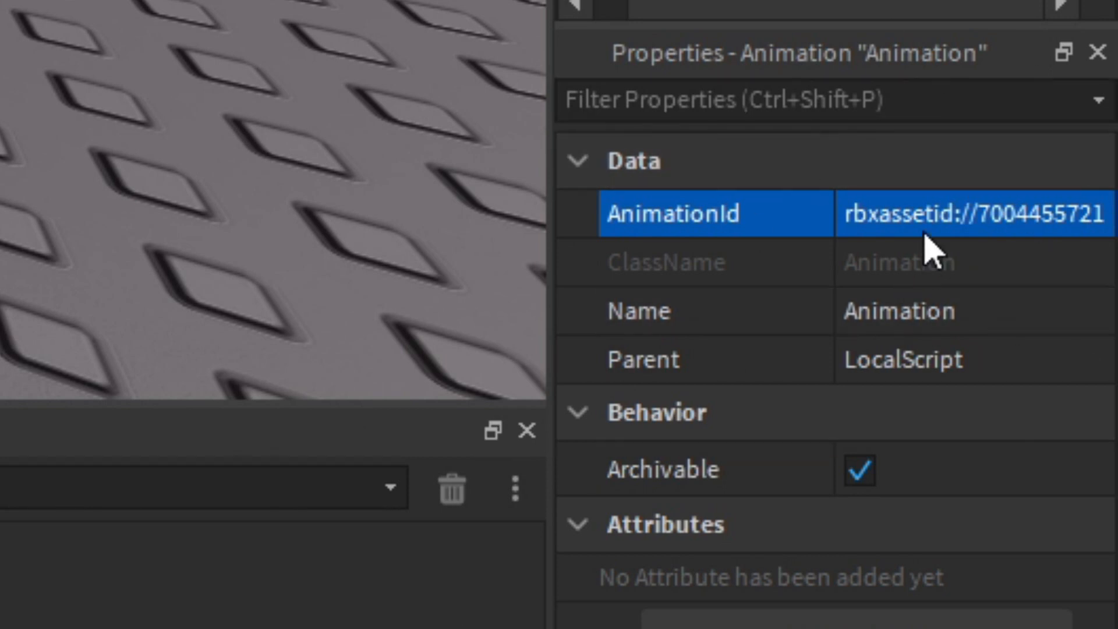
{"action": "mouse_move", "coordinate": [749, 178]}
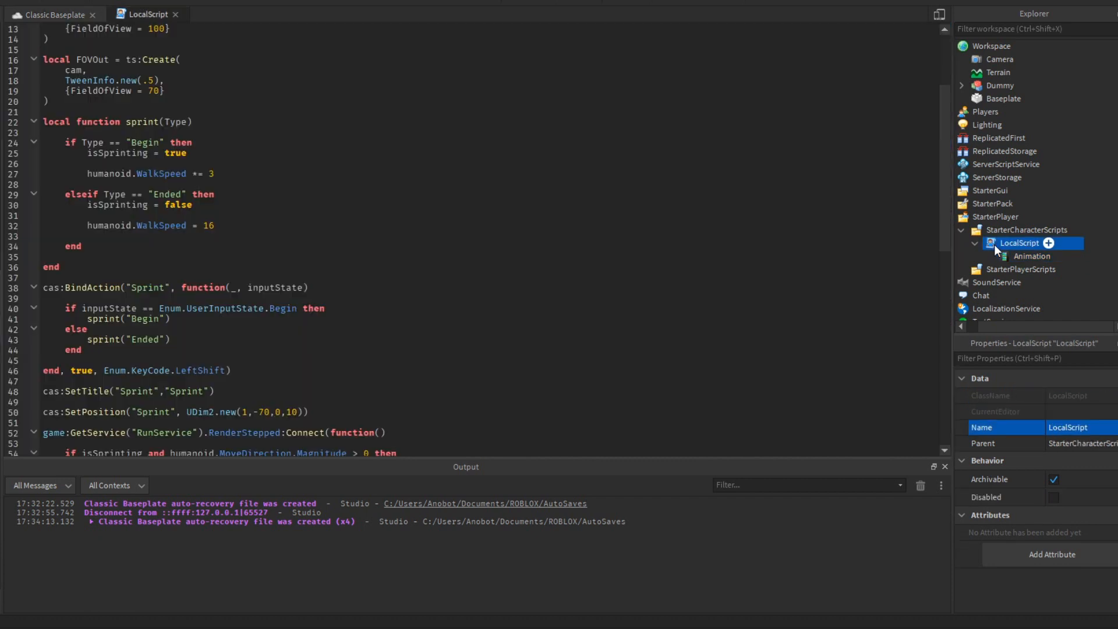
Load SprintAnim onto the humanoid as sprintAnim and declare ifSprintAnimPlaying = false
{"action": "scroll", "scroll_direction": "up", "scroll_amount": 3}
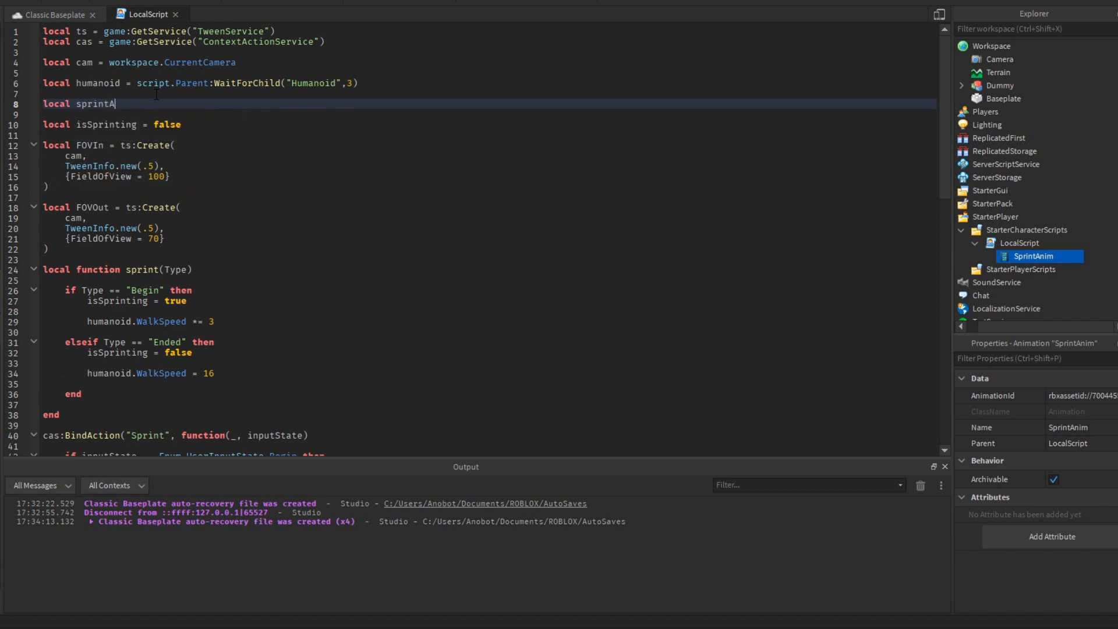
{"action": "type", "text": "im = humanoid:LoadAnimation(script:WaitForChild(\"SprintAnim"}
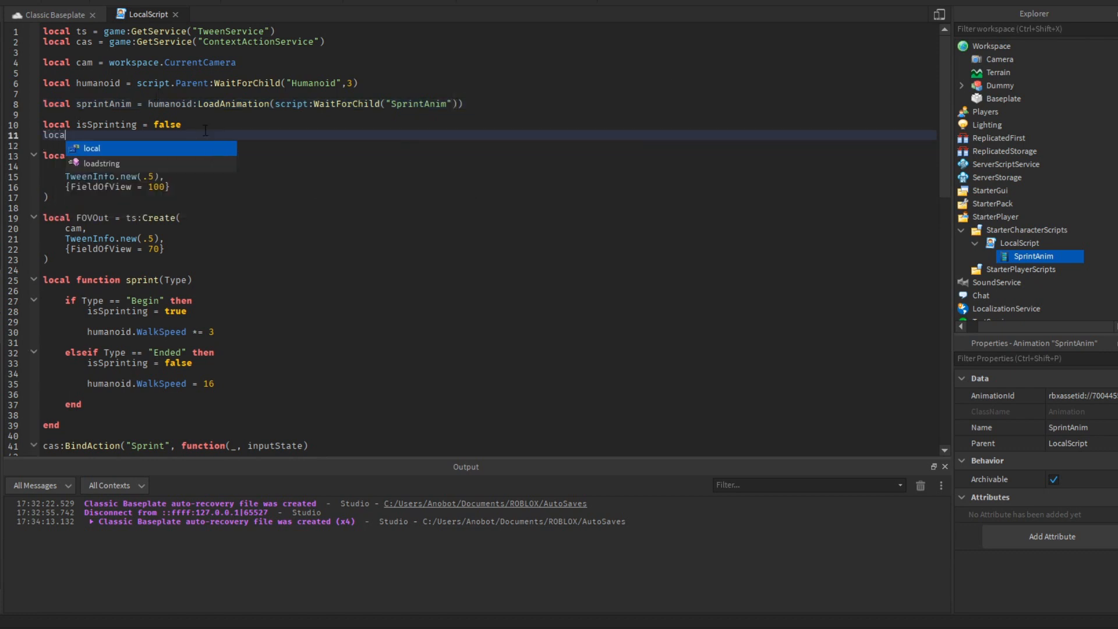
{"action": "type", "text": "ifSprti"}
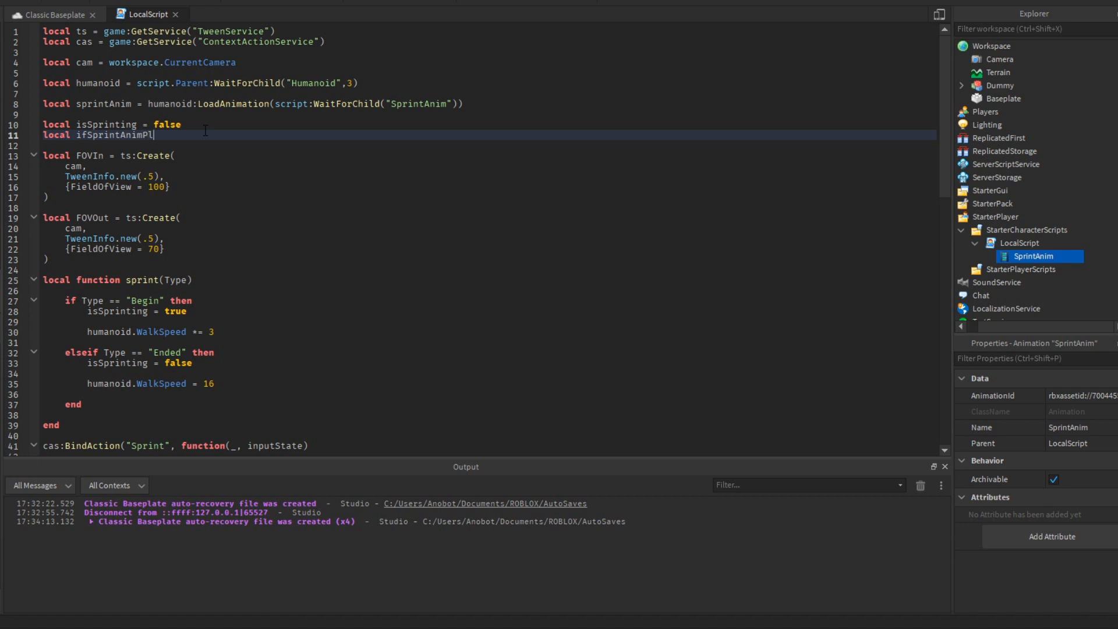
{"action": "type", "text": "aying = false, false"}
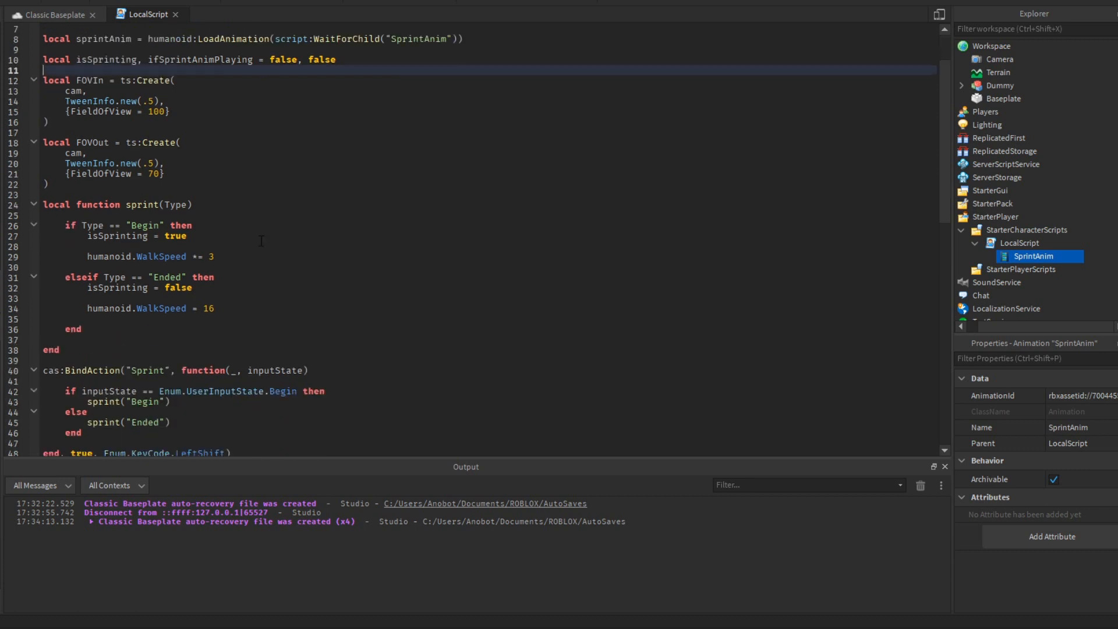
In RenderStepped, play sprintAnim if not ifSprintAnimPlaying; else stop it and reset the flag to false
{"action": "scroll", "scroll_direction": "down", "scroll_amount": 3}
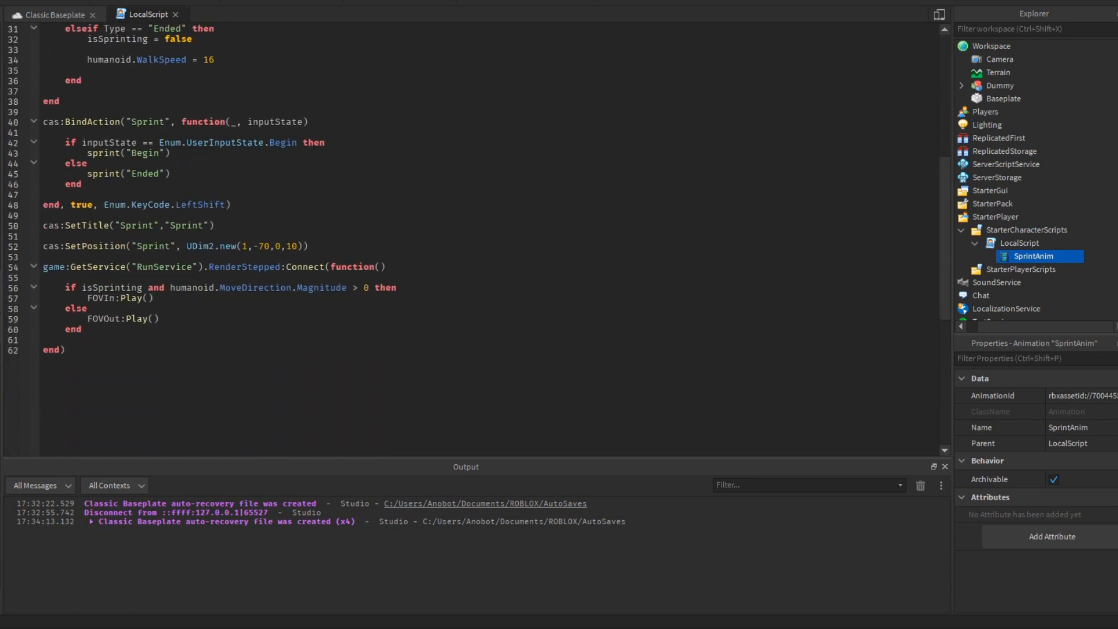
{"action": "type", "text": "if"}
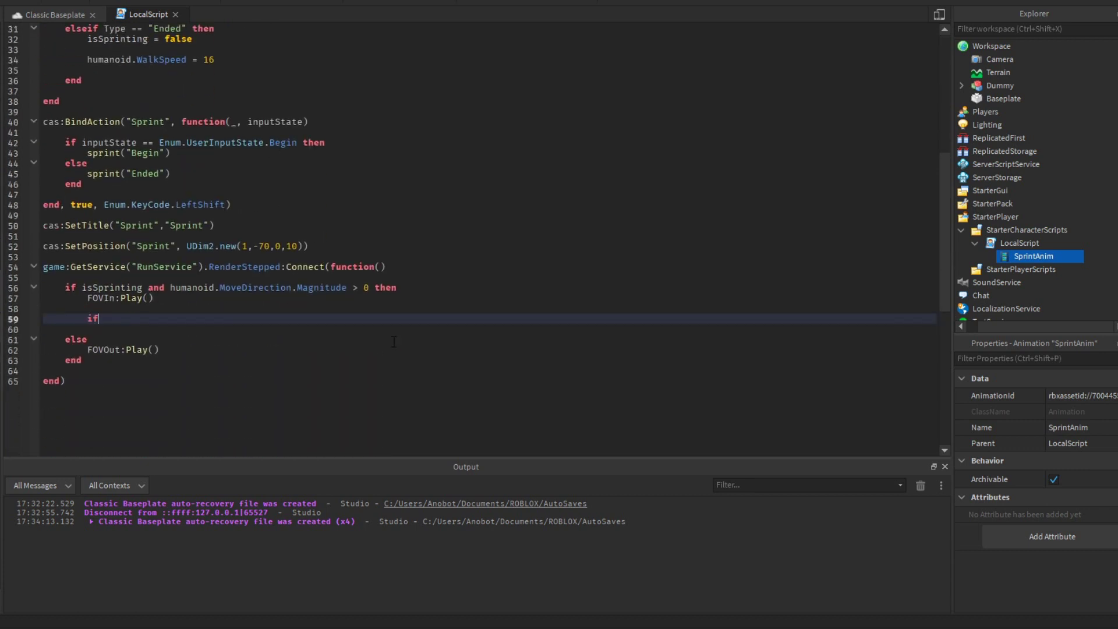
{"action": "type", "text": "not ifSprintAnimPlaying then"}
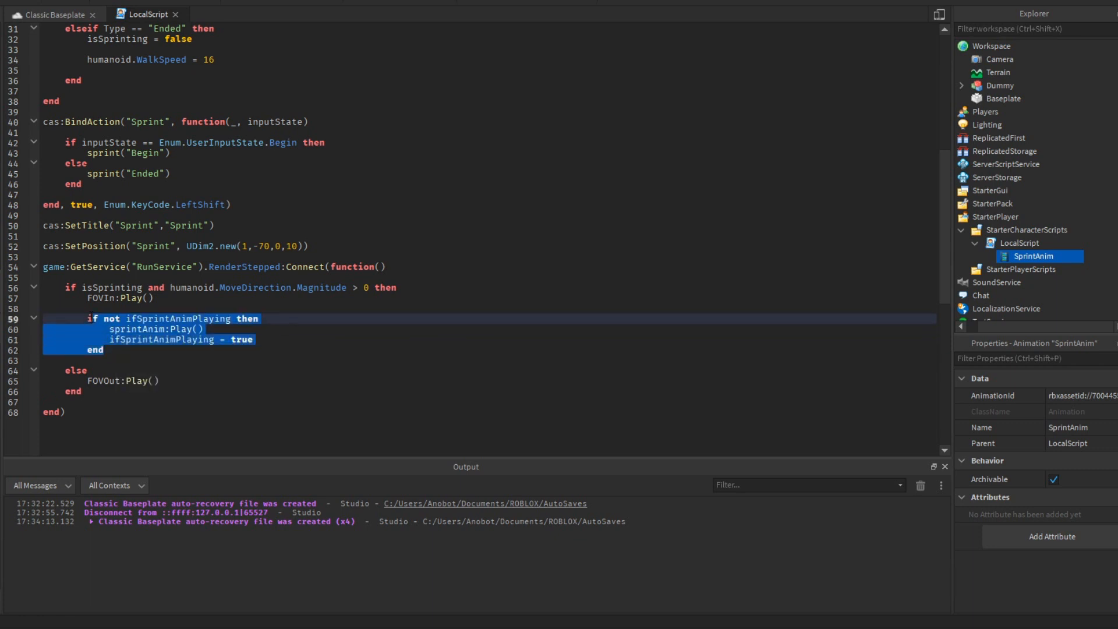
{"action": "left_click", "coordinate": [180, 371]}
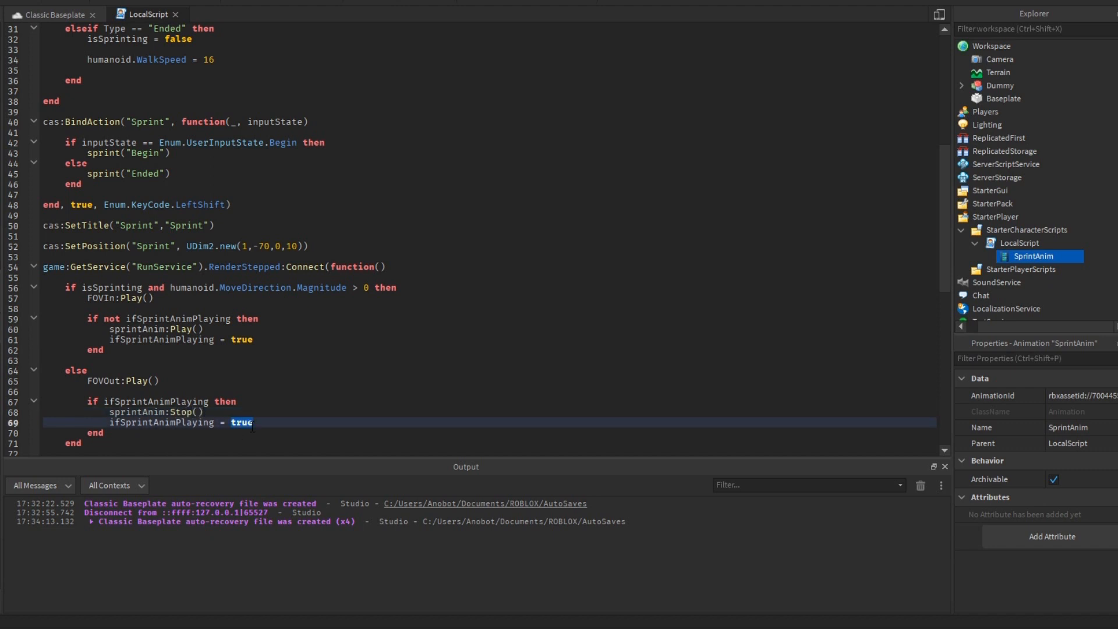
{"action": "type", "text": "false"}
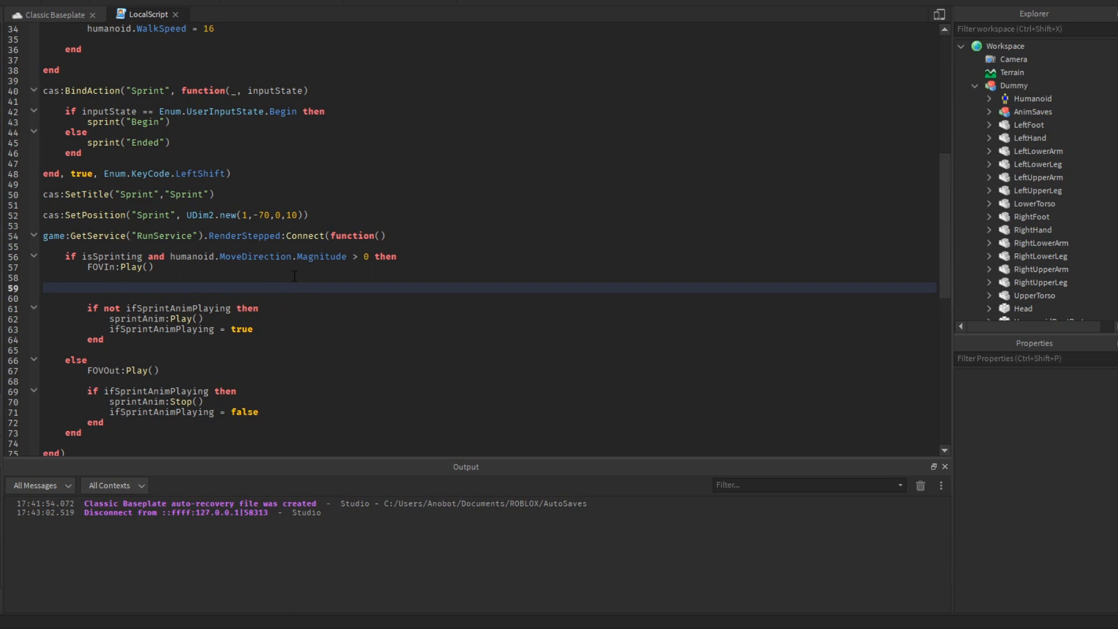
Wrap the Play block in a humanoid:GetState() check for Running or RunningNoPhysics, then start an else
{"action": "type", "text": "if"}
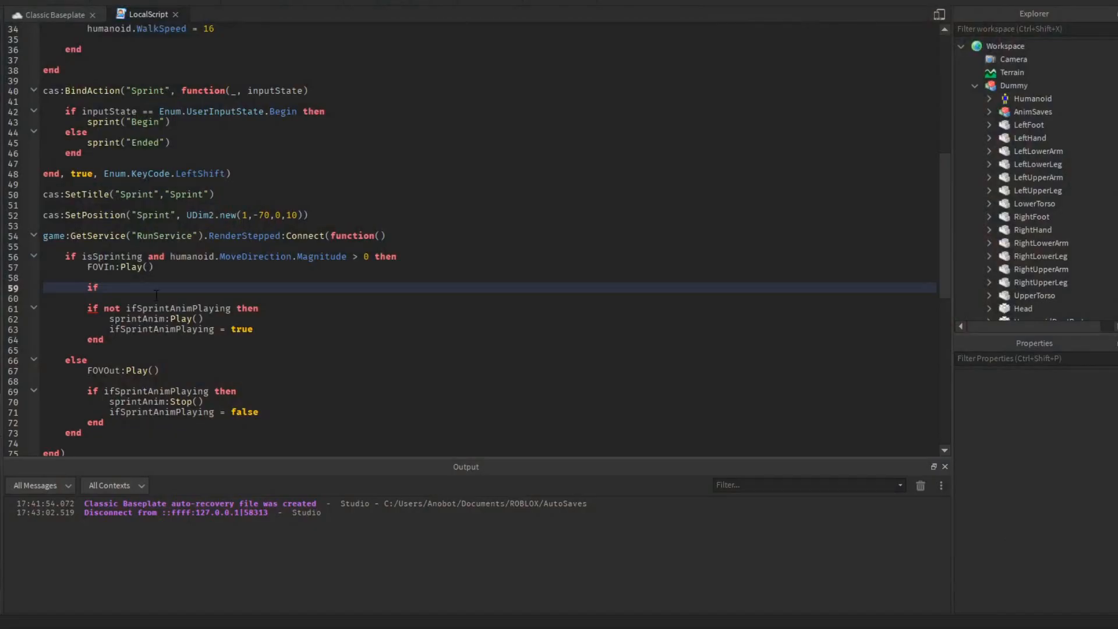
{"action": "type", "text": "humanoid:GetState() == e"}
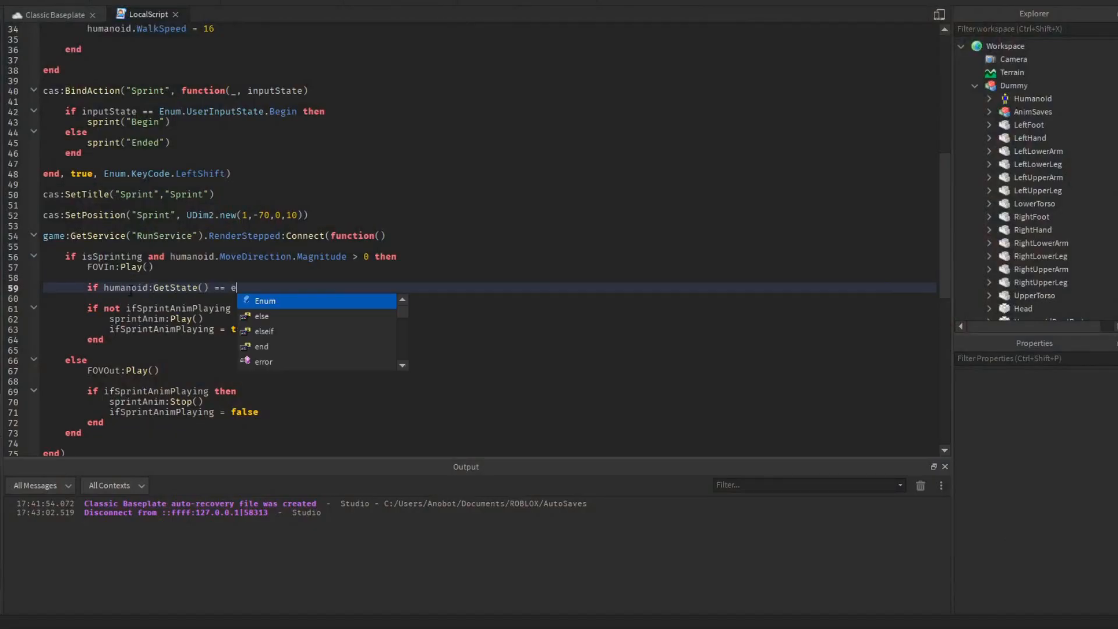
{"action": "type", "text": "num.hu"}
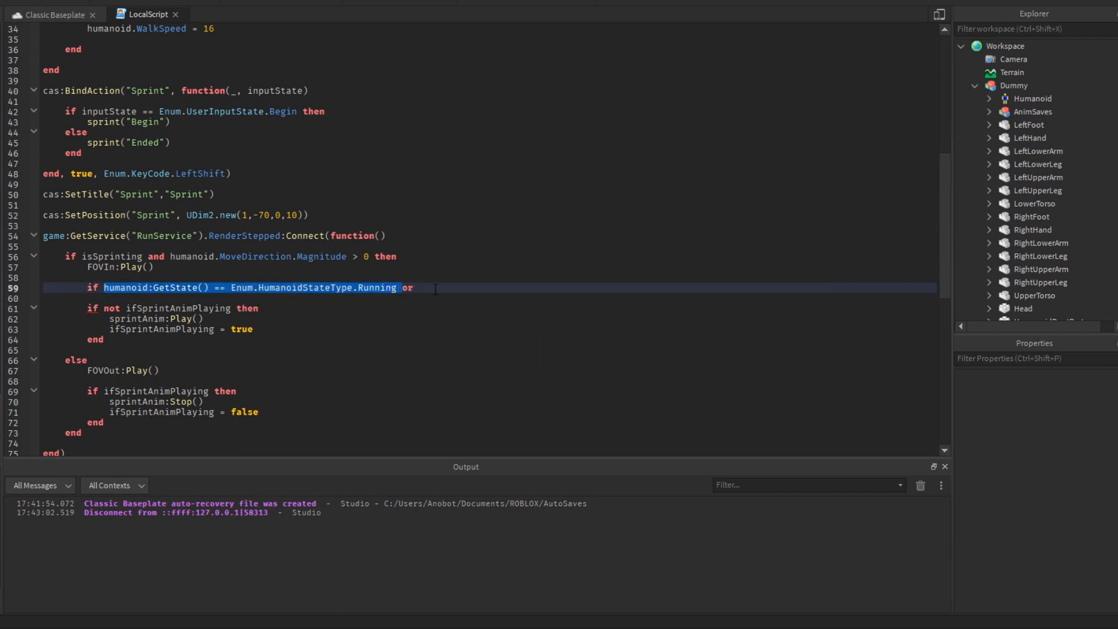
{"action": "type", "text": "humanoid:GetState() == Enum.HumanoidStateType.RunningNoPhysics then"}
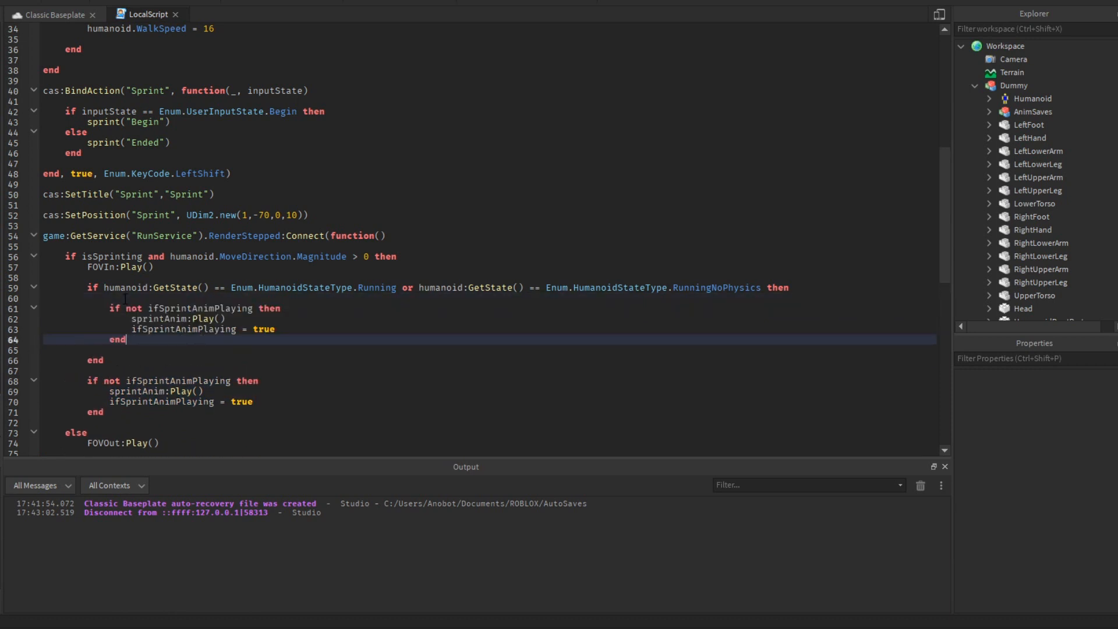
{"action": "type", "text": "el"}
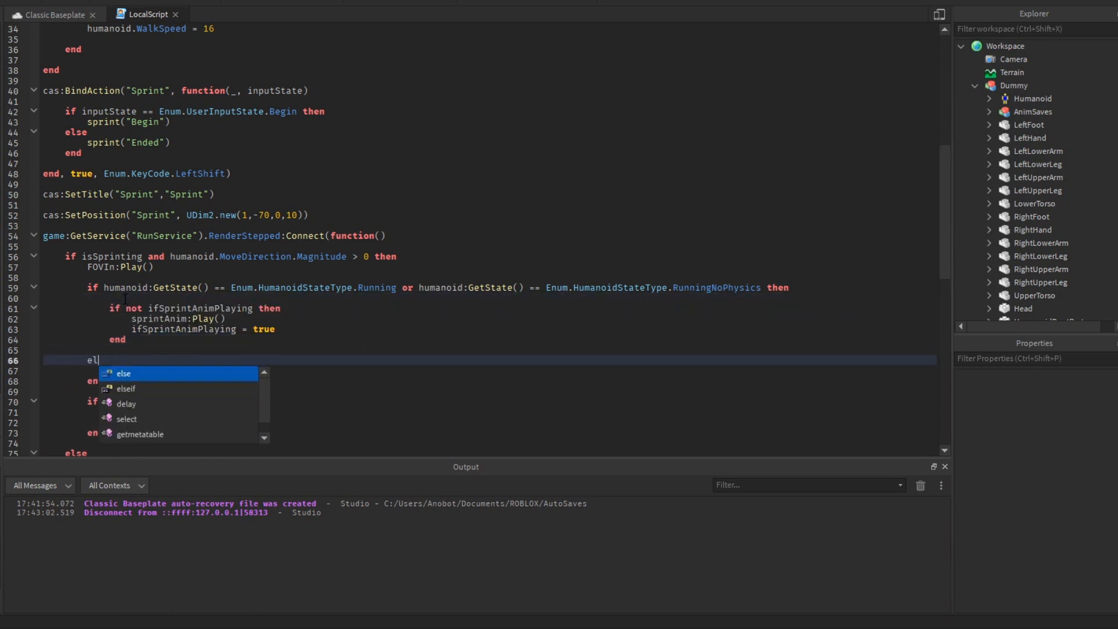